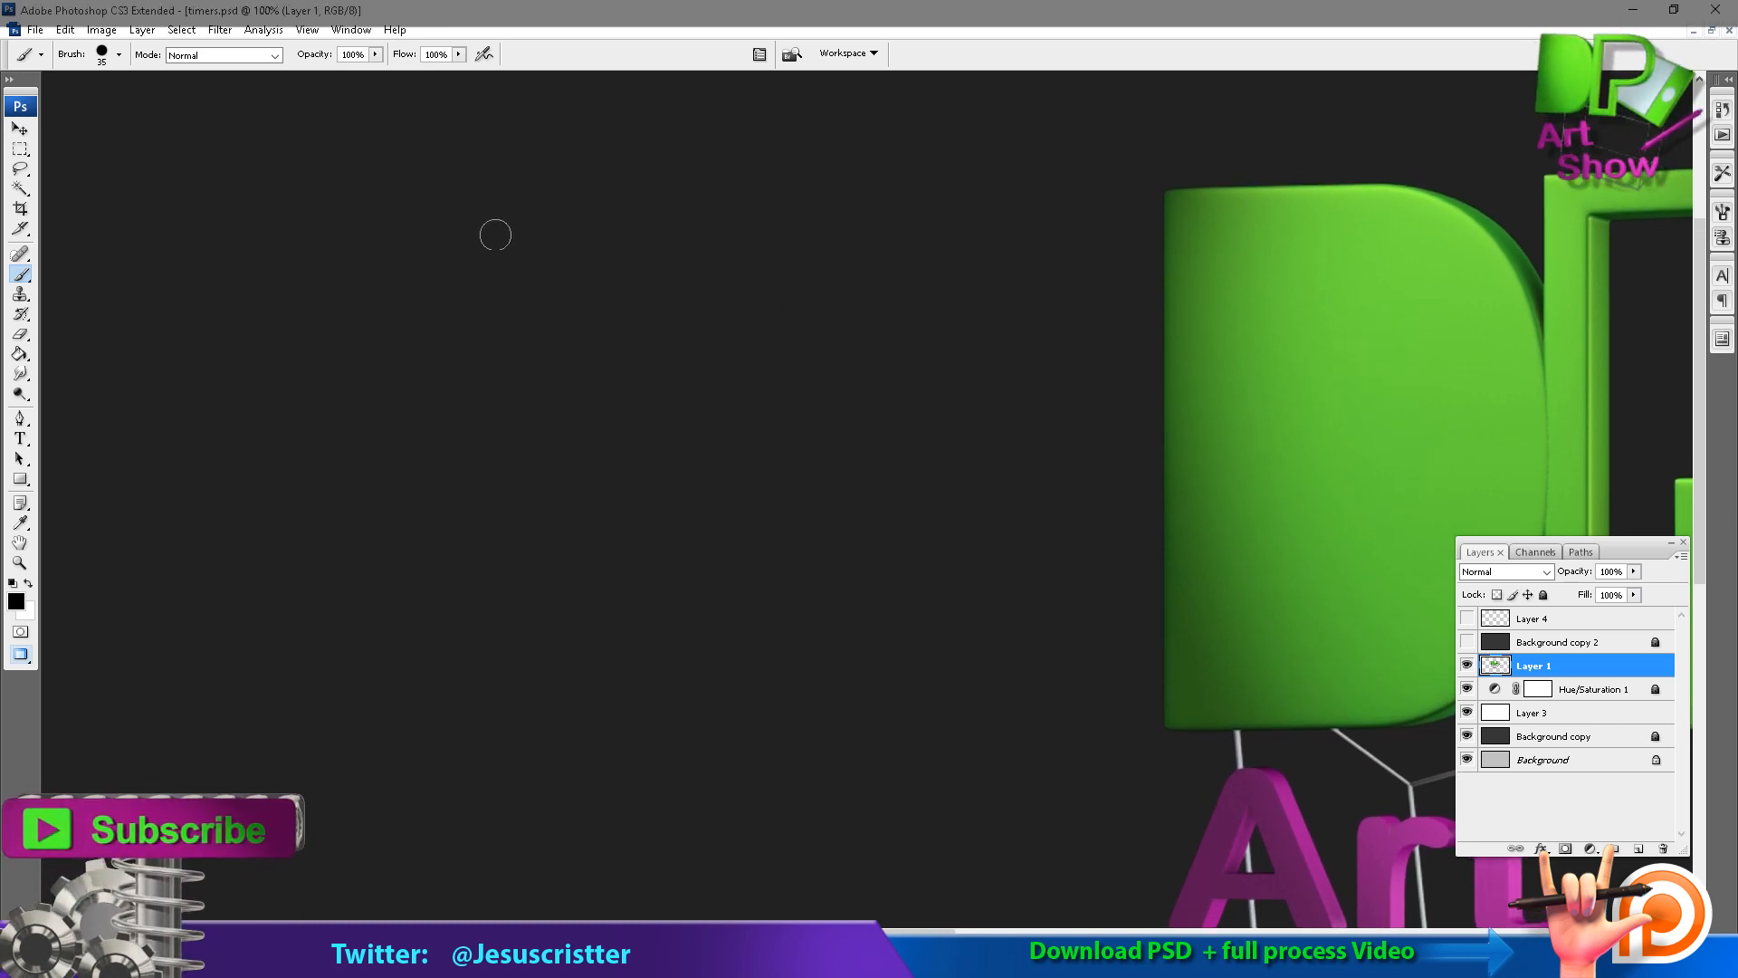
{"action": "mouse_move", "coordinate": [147, 136]}
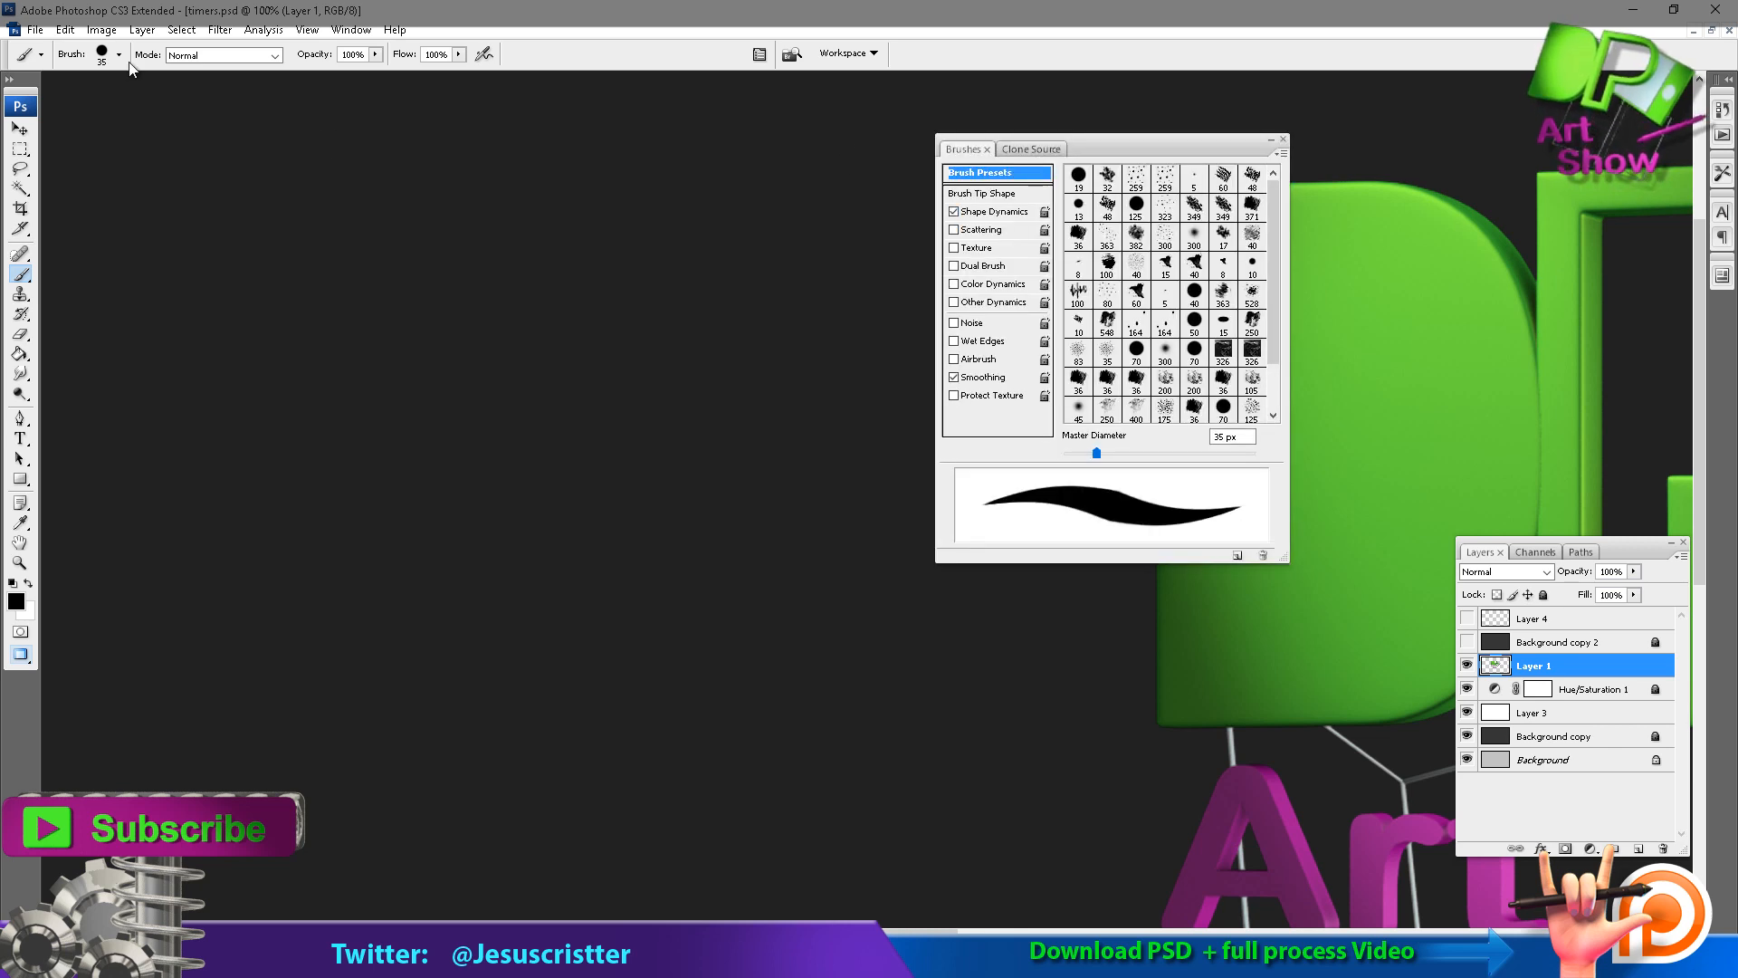
Use a hard round tip at 60 px Master Diameter with Shape Dynamics turned off.
{"action": "left_click", "coordinate": [116, 52]}
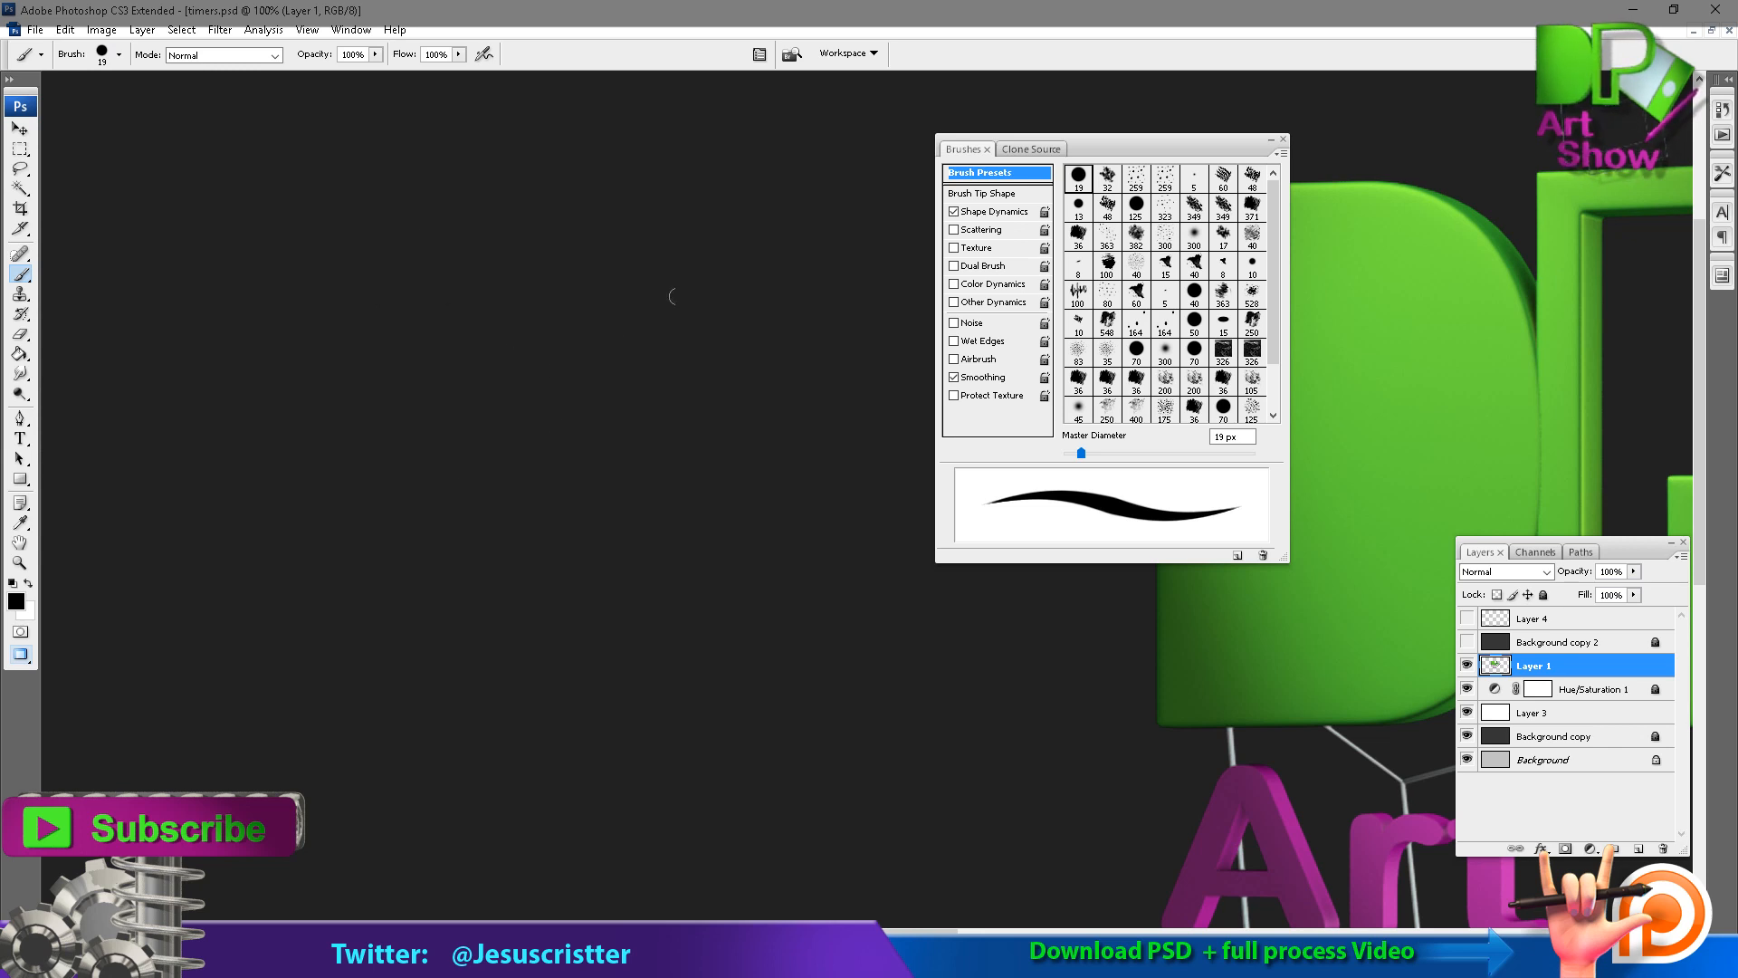
{"action": "left_click_drag", "start_coordinate": [1079, 452], "coordinate": [1105, 453]}
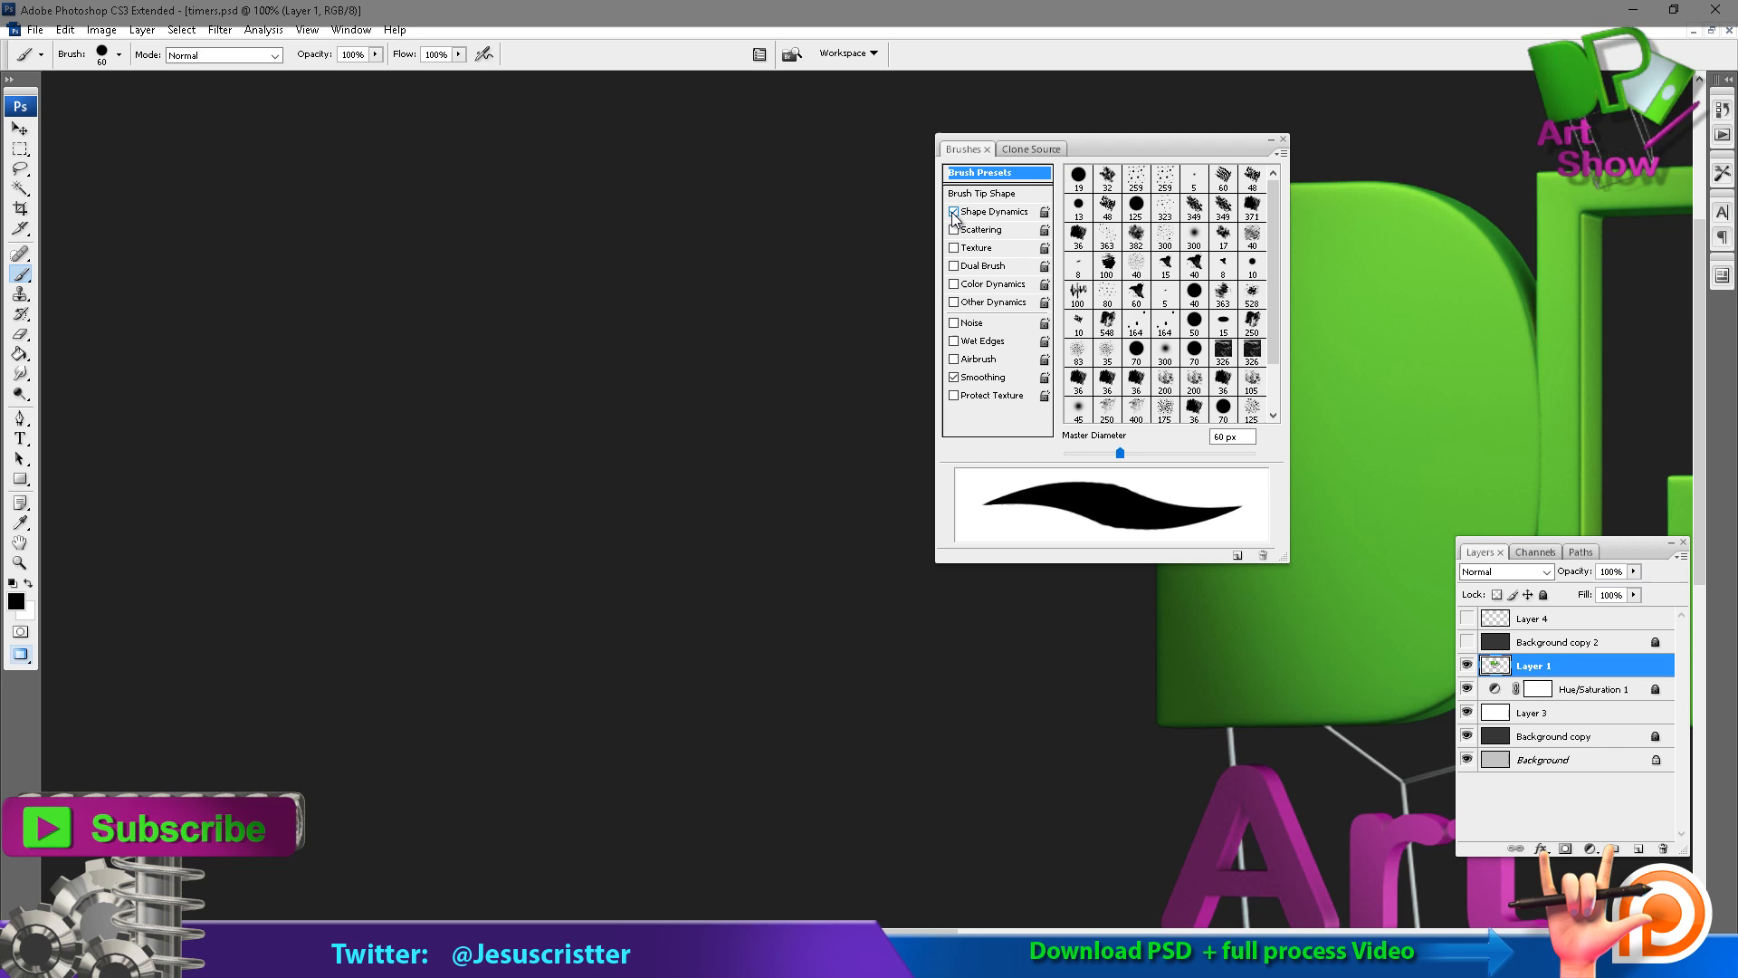
{"action": "left_click", "coordinate": [954, 212]}
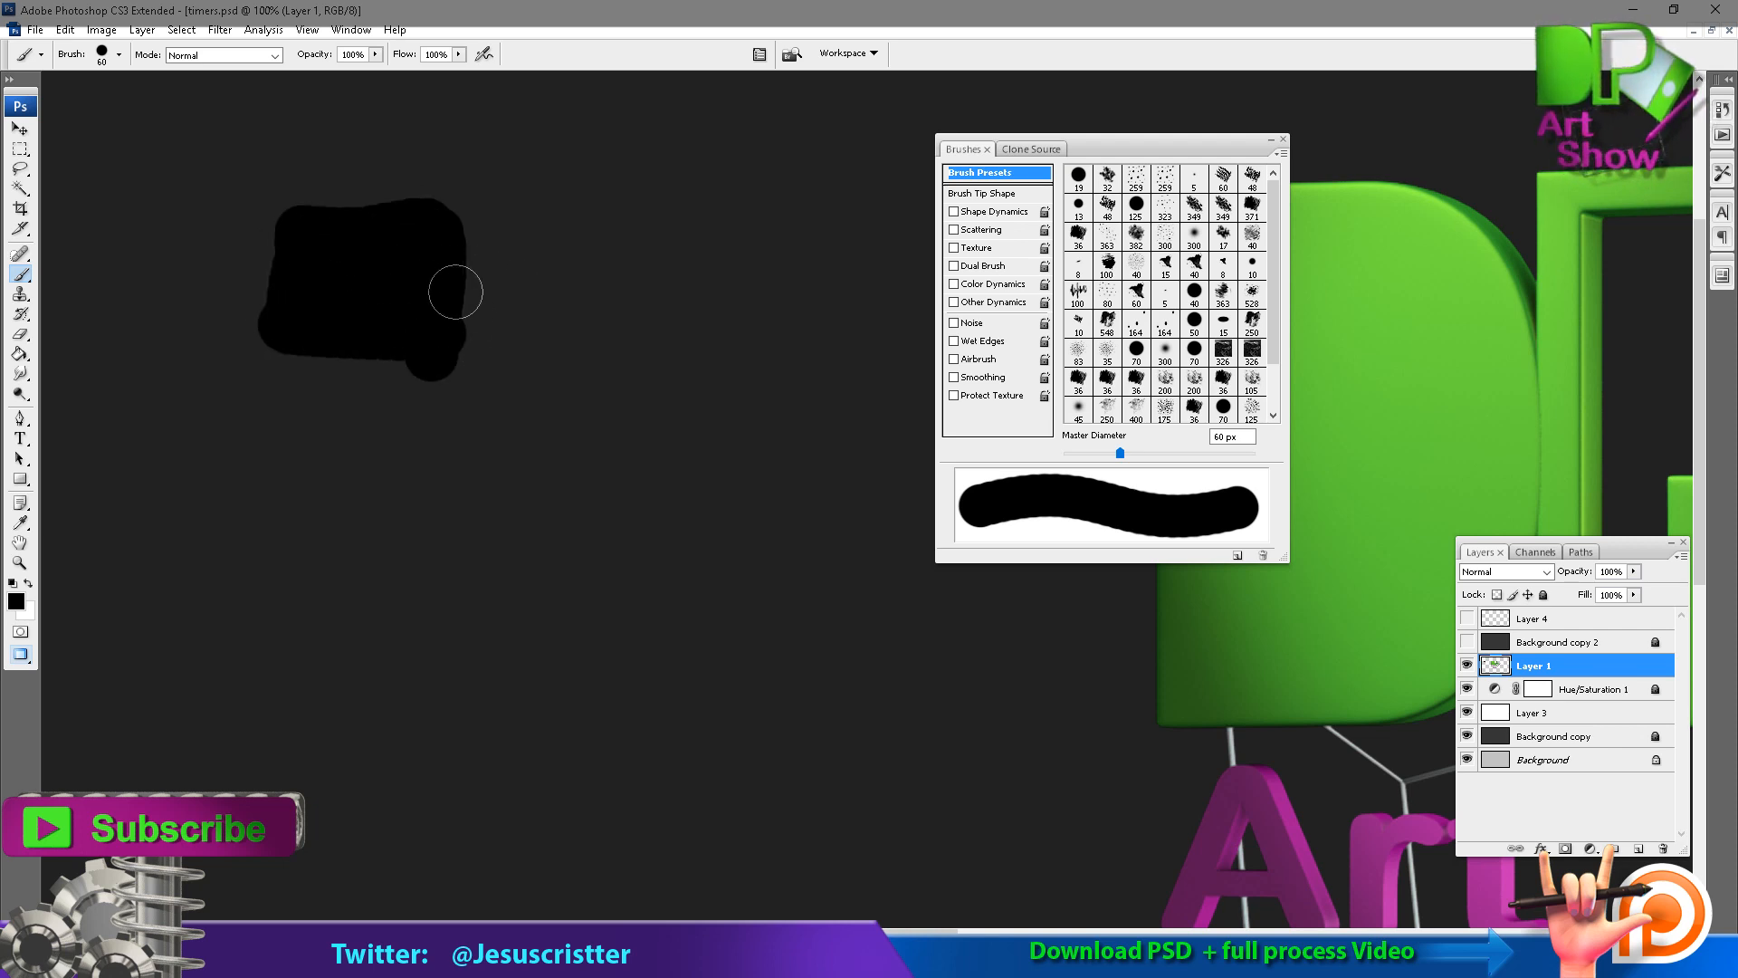
Fill the black patch out into a roughly rectangular block.
{"action": "left_click_drag", "start_coordinate": [456, 294], "coordinate": [284, 337]}
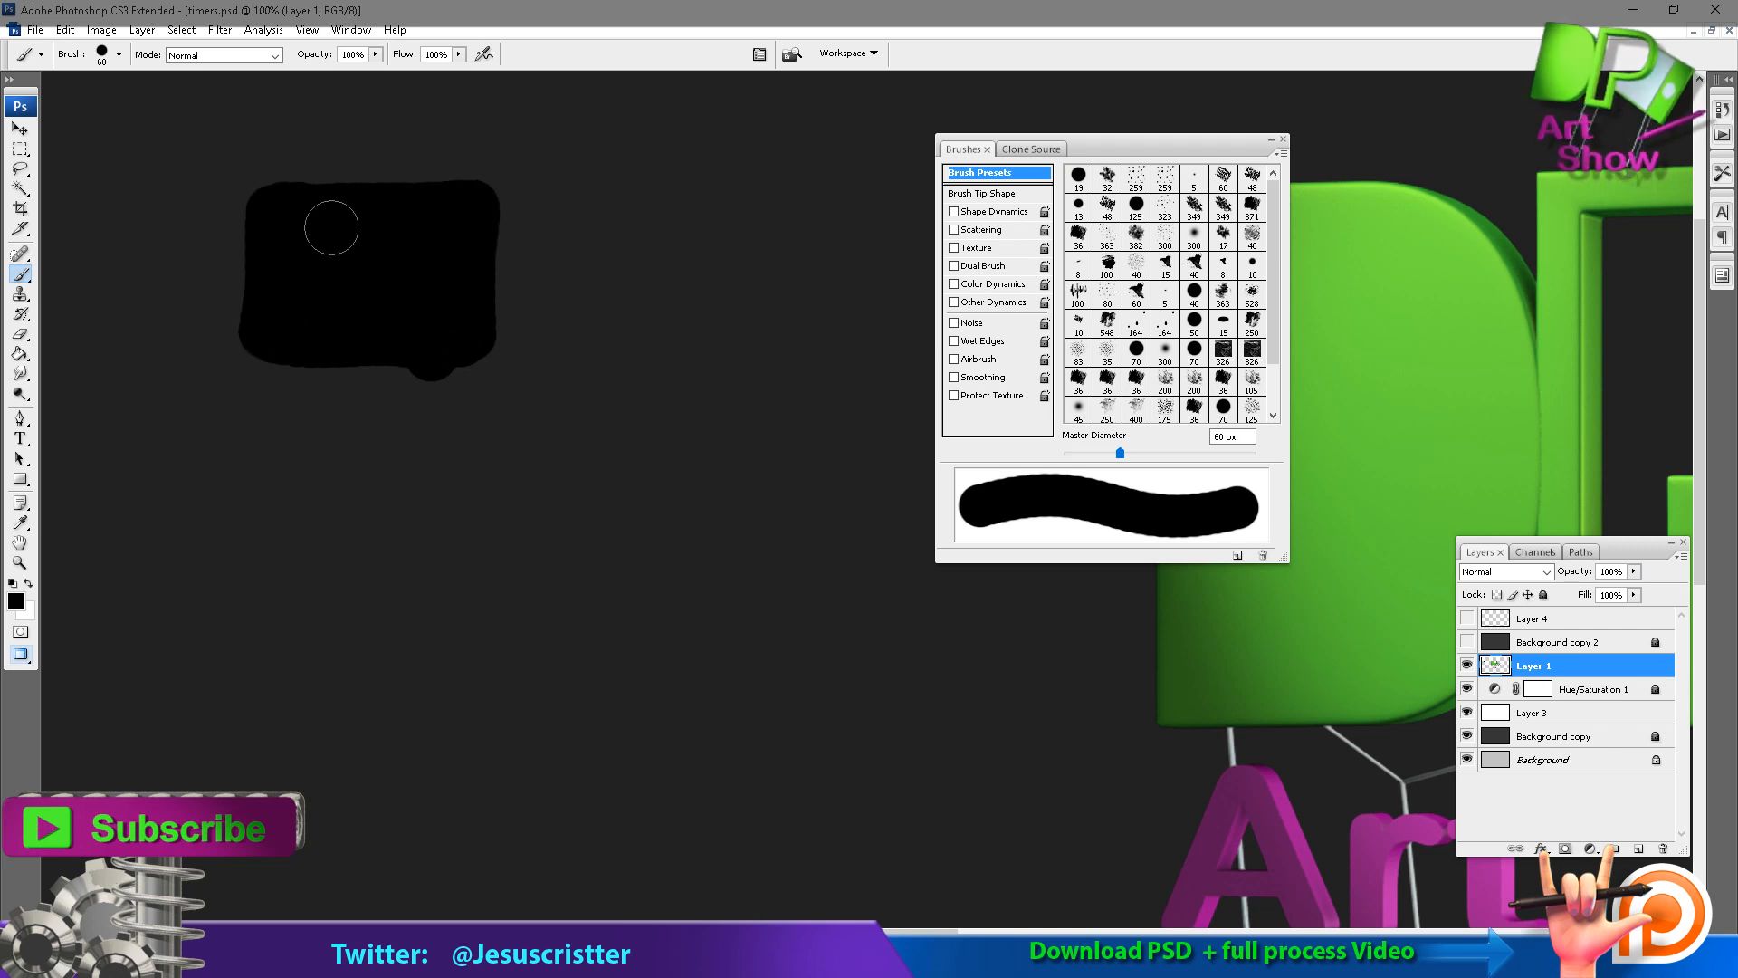
{"action": "mouse_move", "coordinate": [308, 266]}
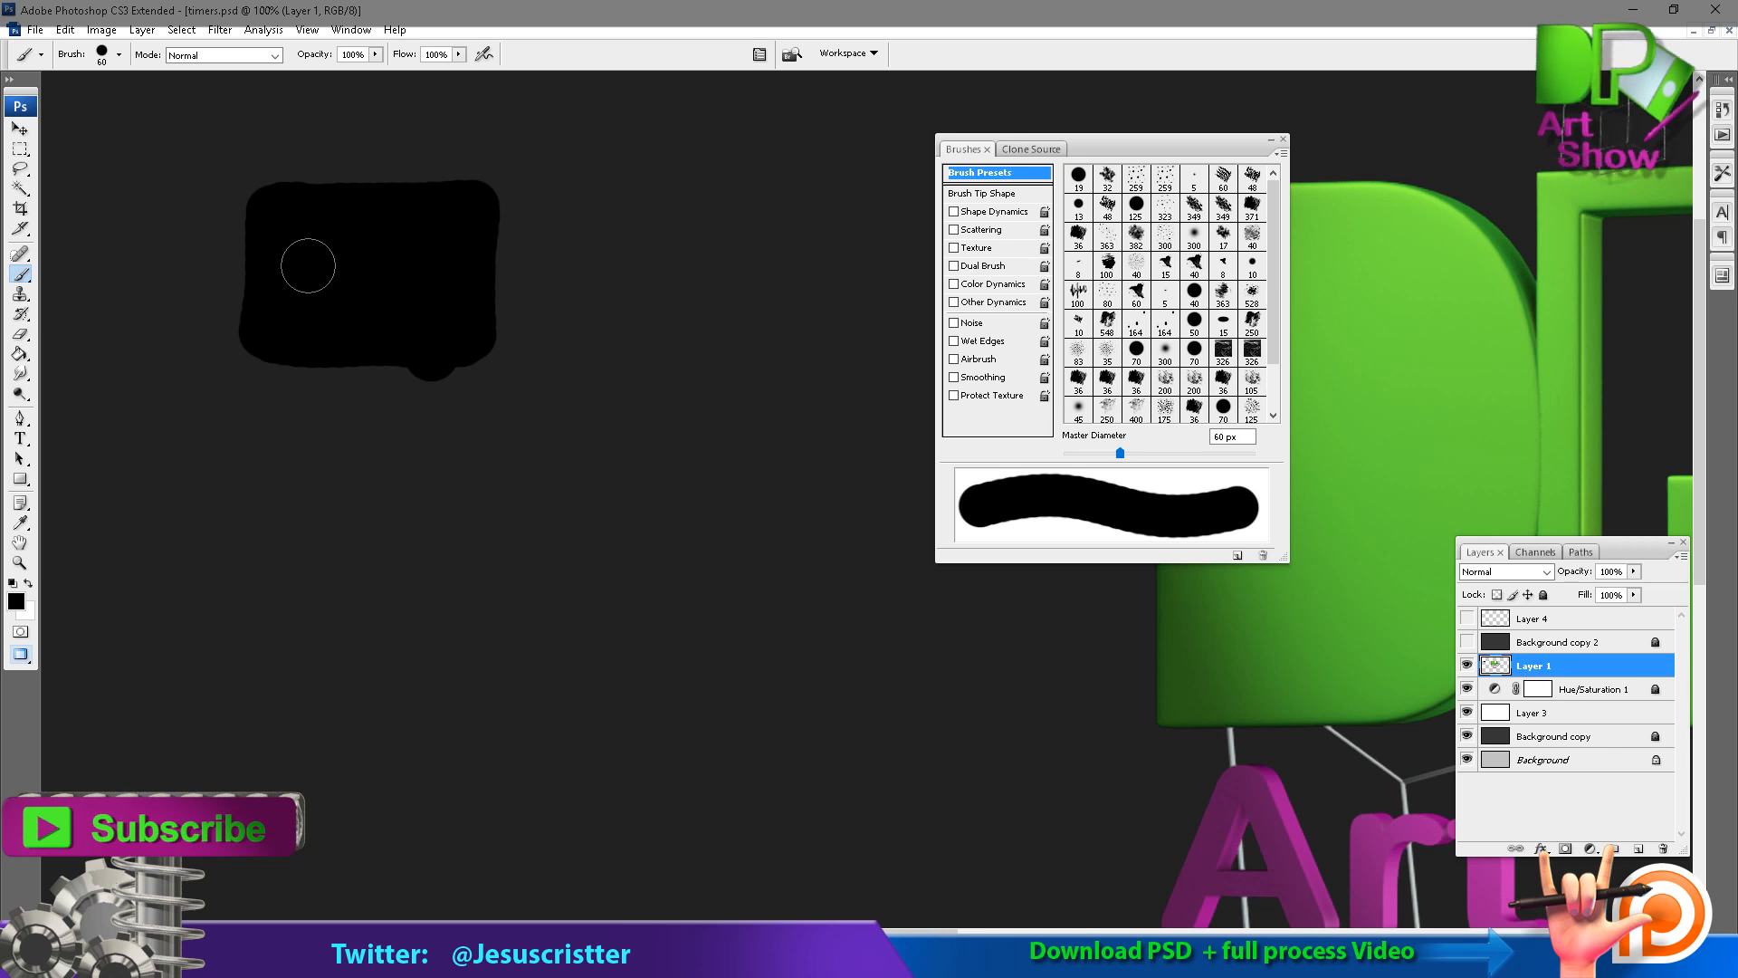
{"action": "mouse_move", "coordinate": [299, 299]}
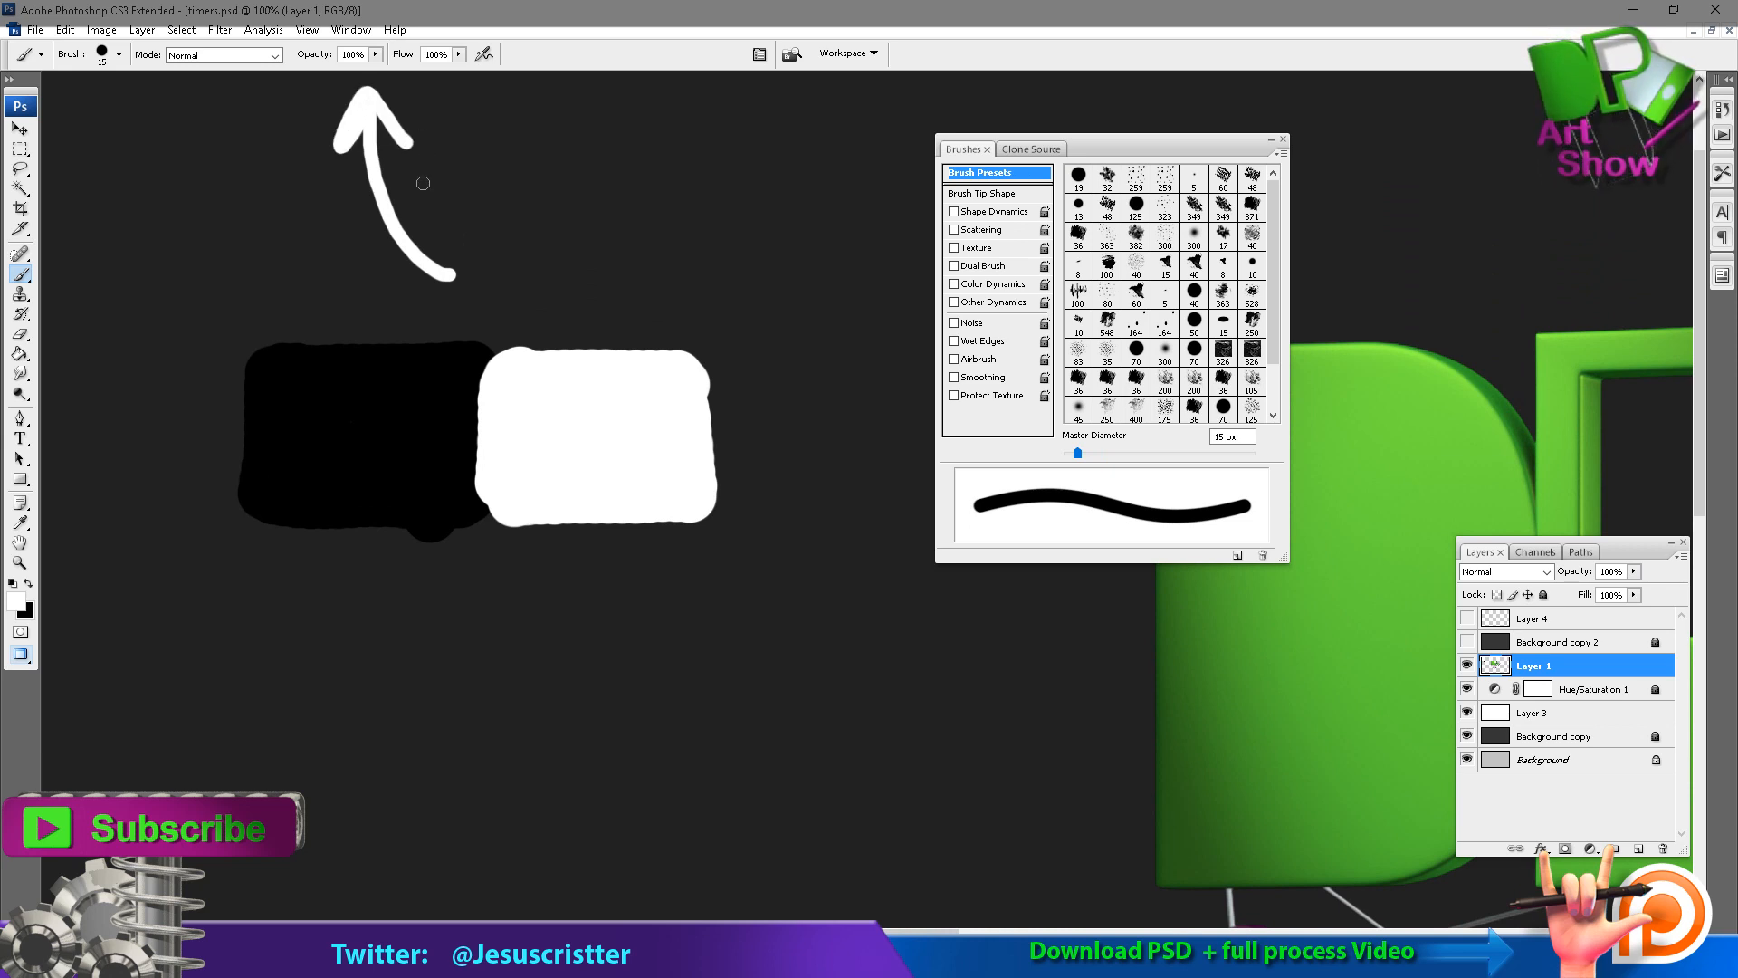
{"action": "mouse_move", "coordinate": [530, 134]}
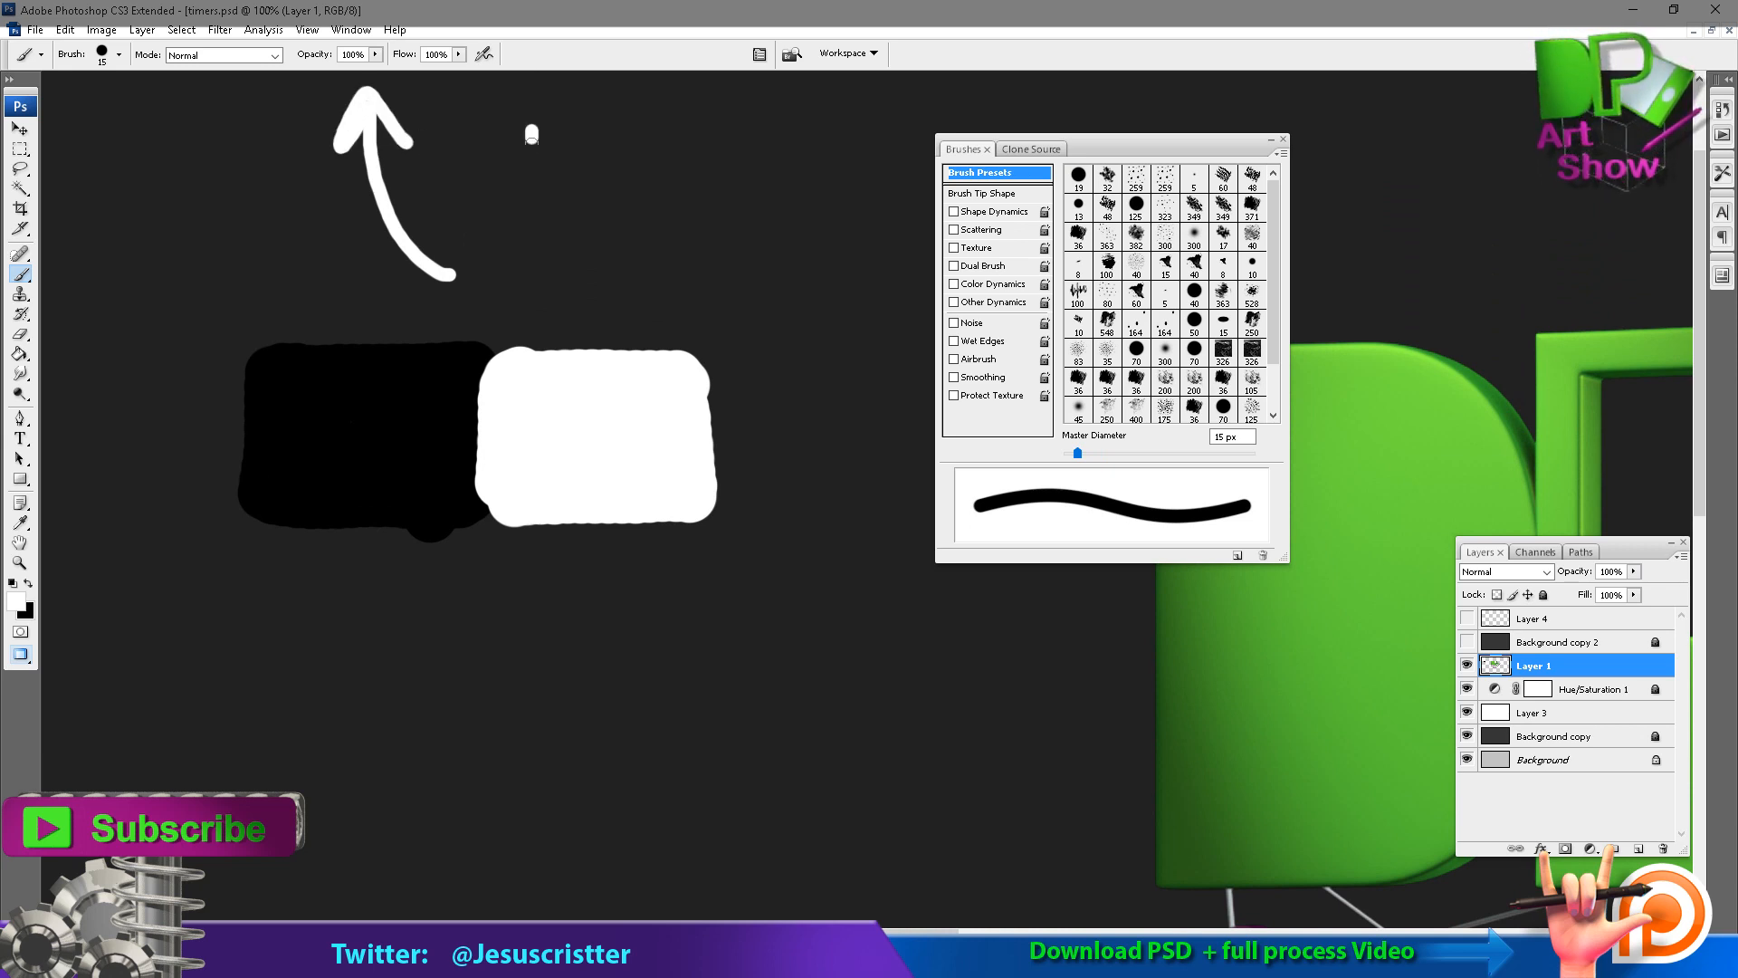
Write 100 in white above the blocks, then a fainter gray number beside it.
{"action": "left_click_drag", "start_coordinate": [533, 155], "coordinate": [621, 156]}
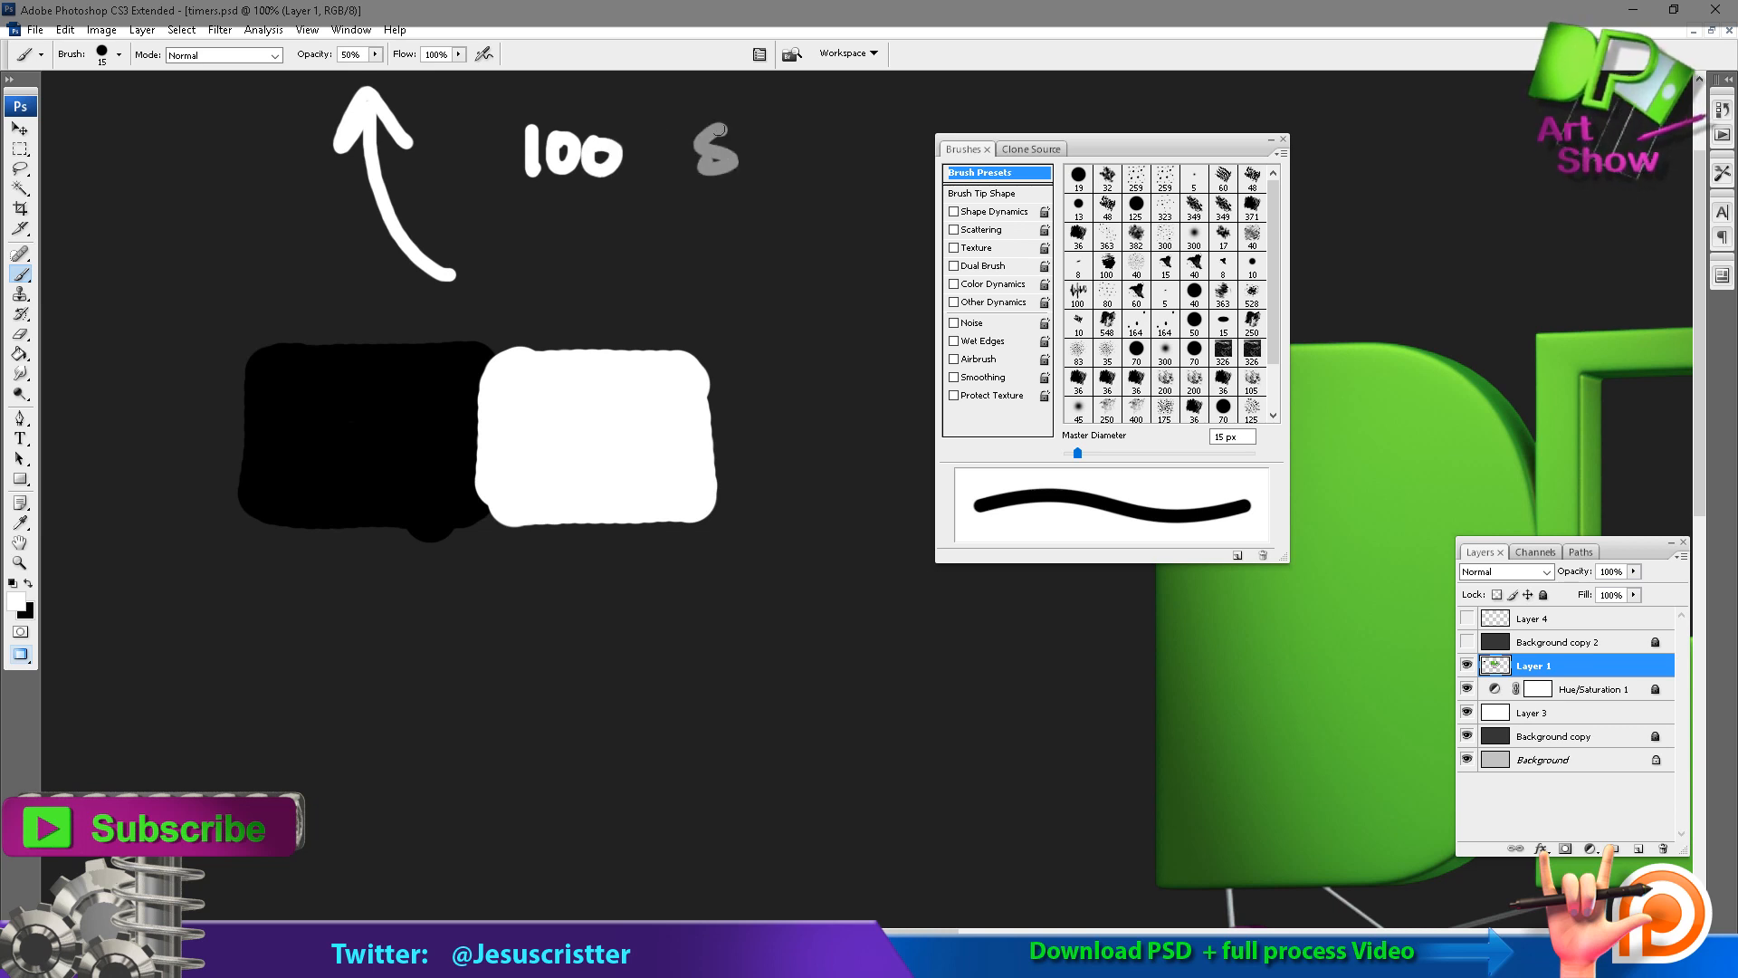
{"action": "left_click_drag", "start_coordinate": [721, 151], "coordinate": [766, 197]}
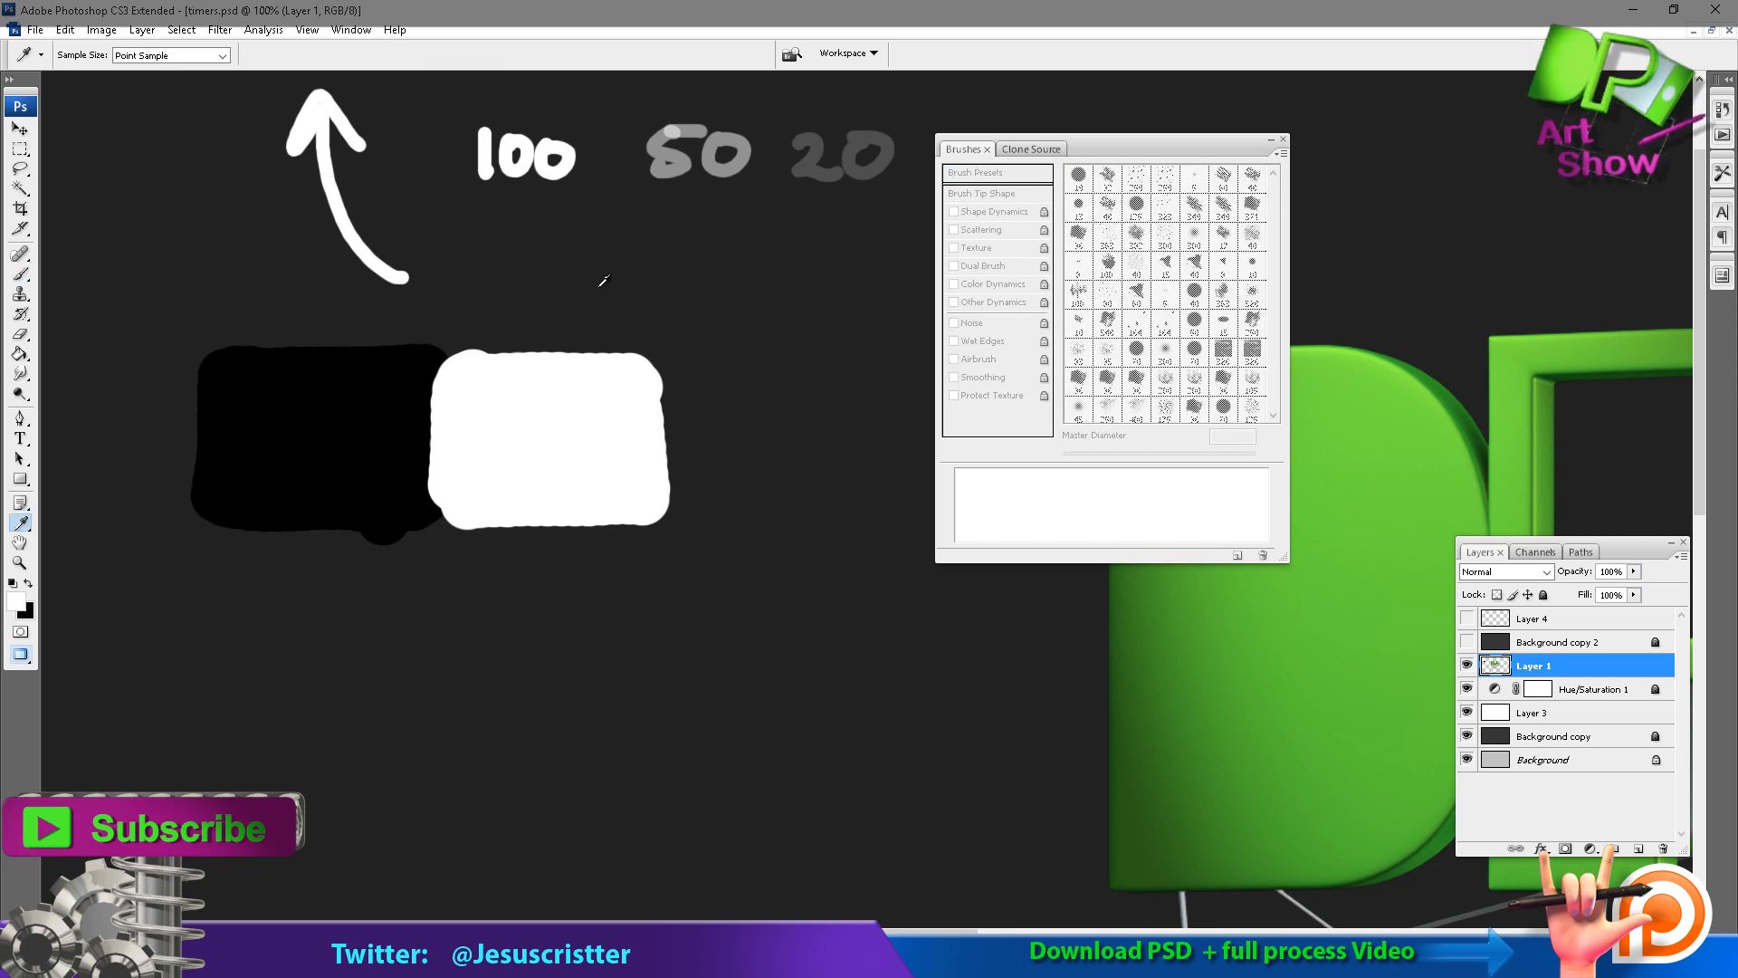
{"action": "mouse_move", "coordinate": [438, 393]}
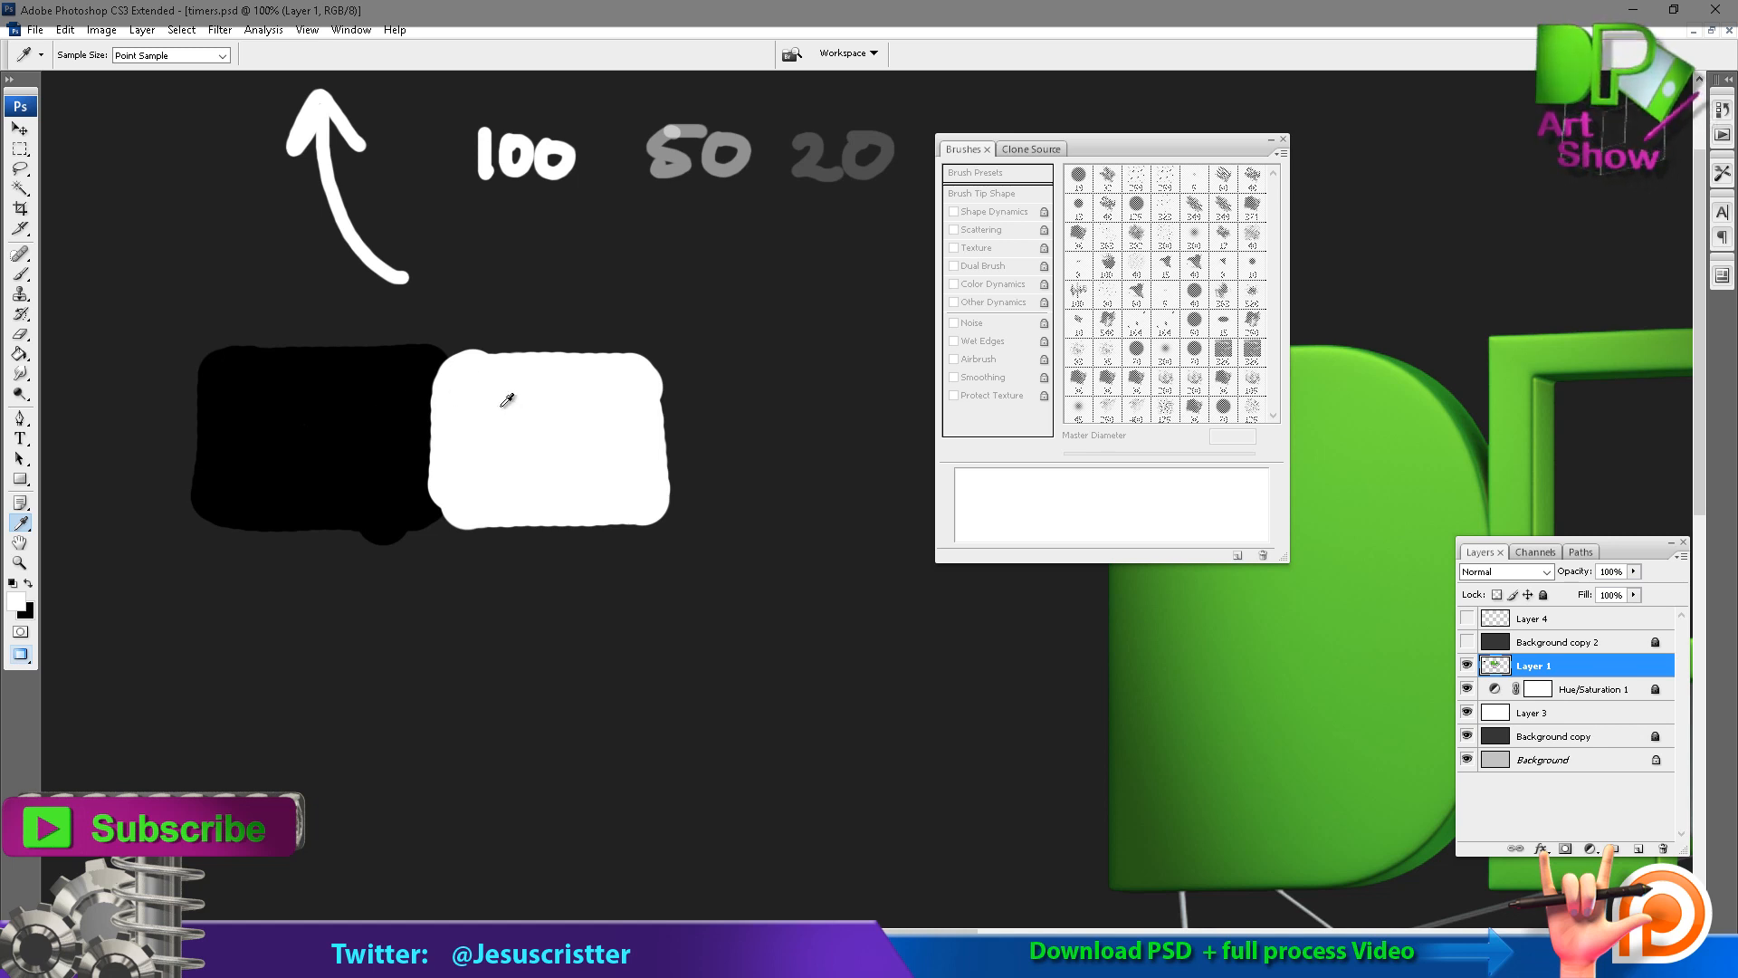
Sample a tone from the blocks and paint a mid-gray band over the black/white seam.
{"action": "left_click", "coordinate": [20, 250]}
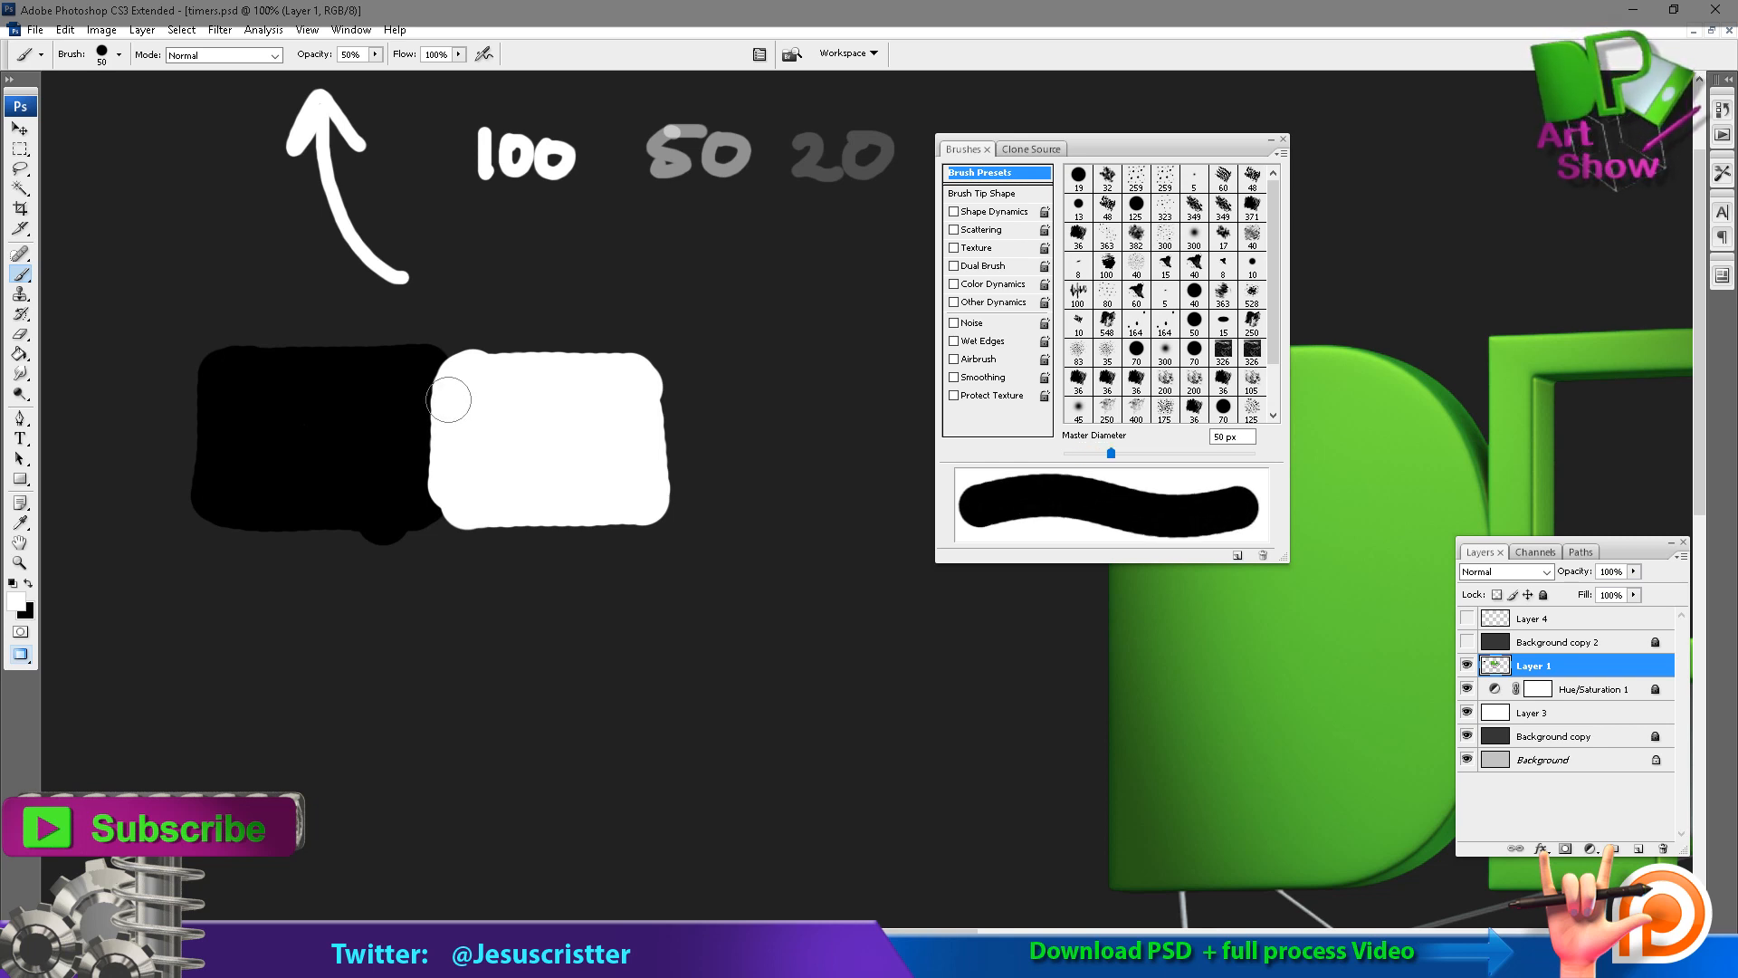
{"action": "mouse_move", "coordinate": [339, 398]}
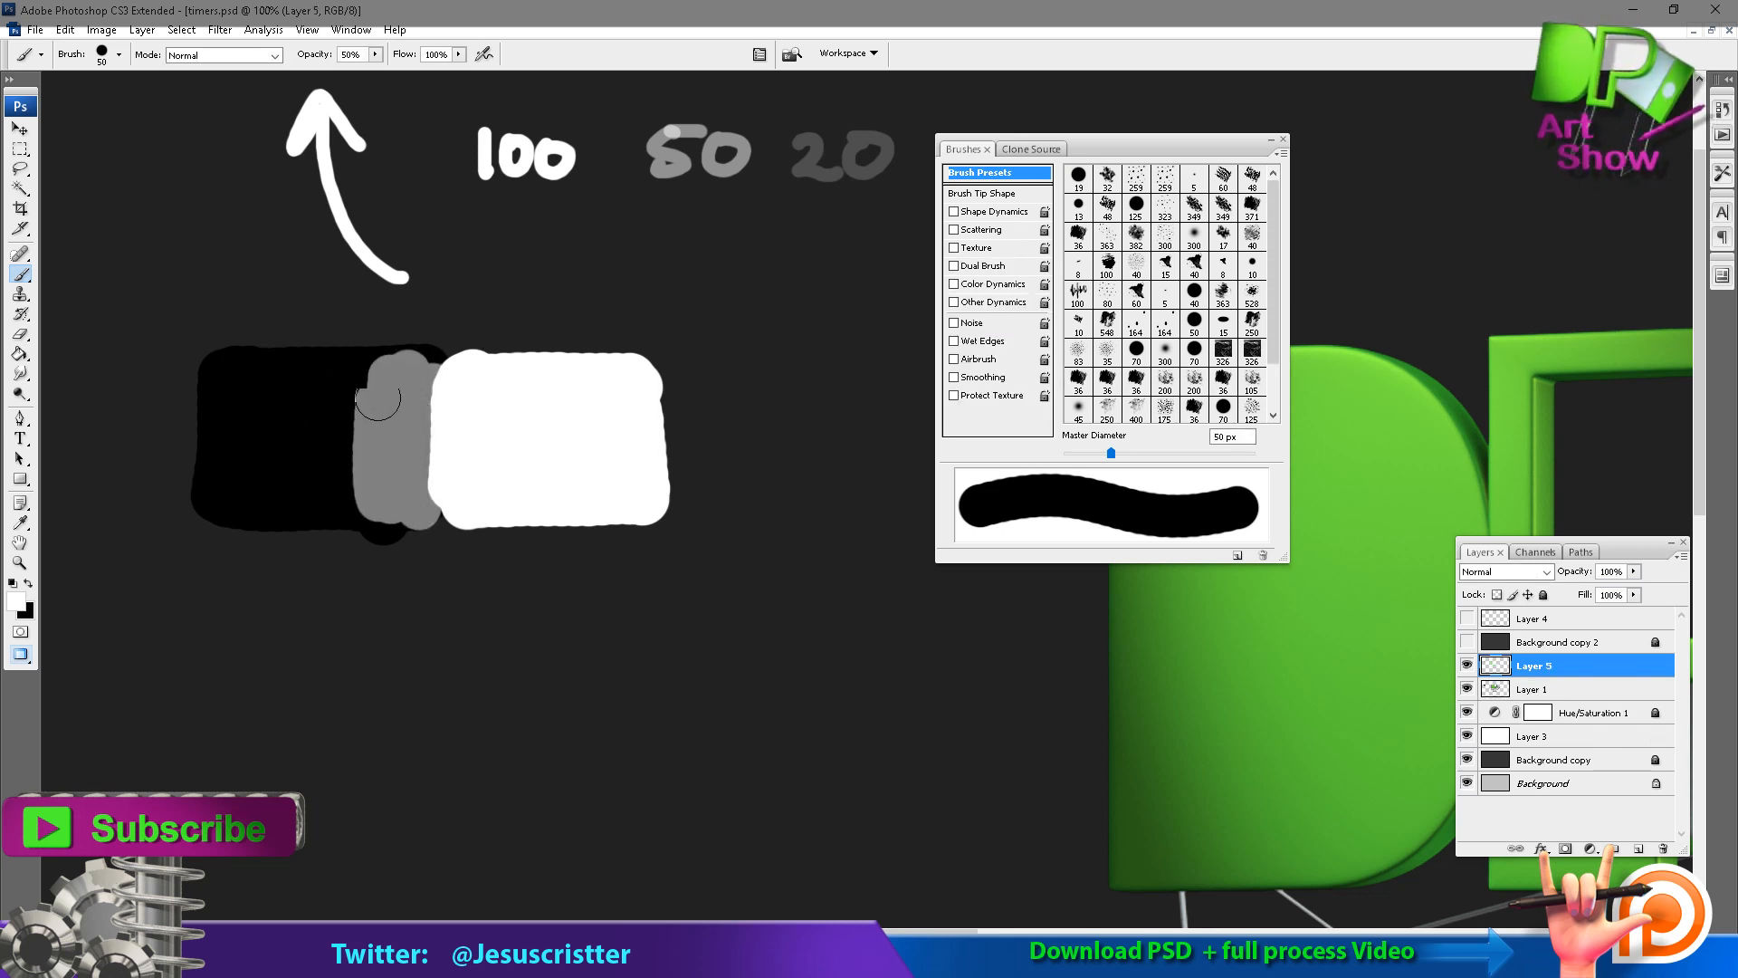
{"action": "left_click_drag", "start_coordinate": [377, 398], "coordinate": [365, 465]}
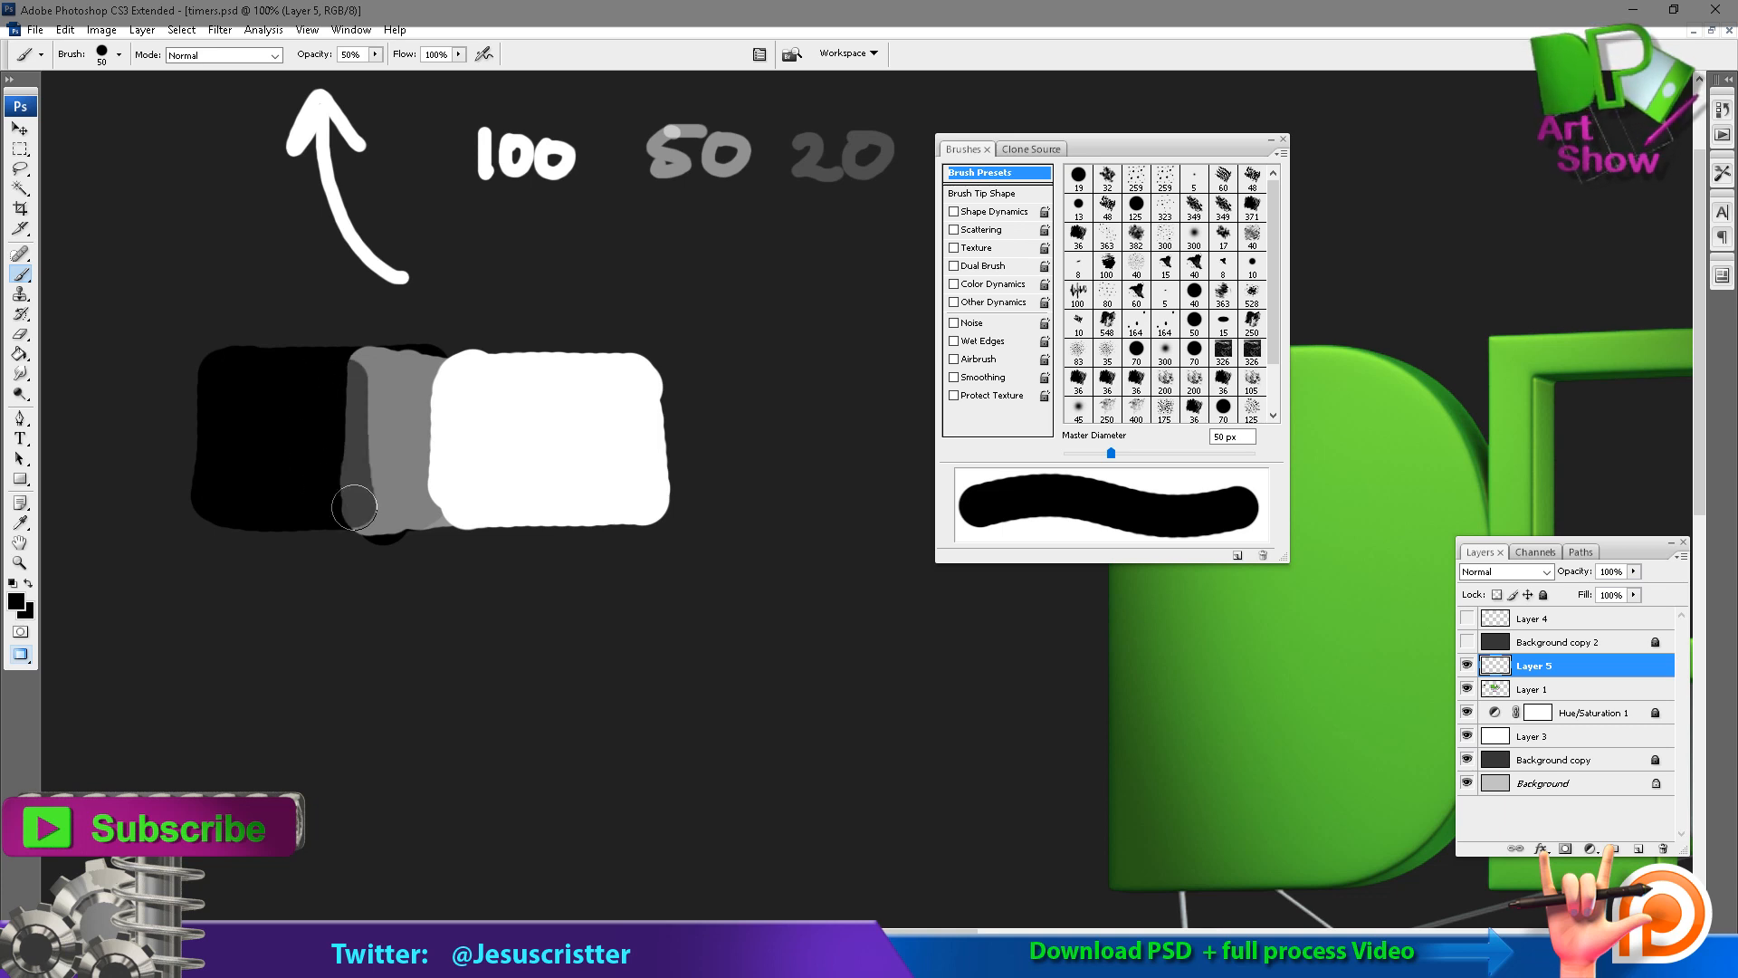
Paint progressively lighter gray bands stepping from the first band toward the white block.
{"action": "left_click_drag", "start_coordinate": [355, 507], "coordinate": [487, 500]}
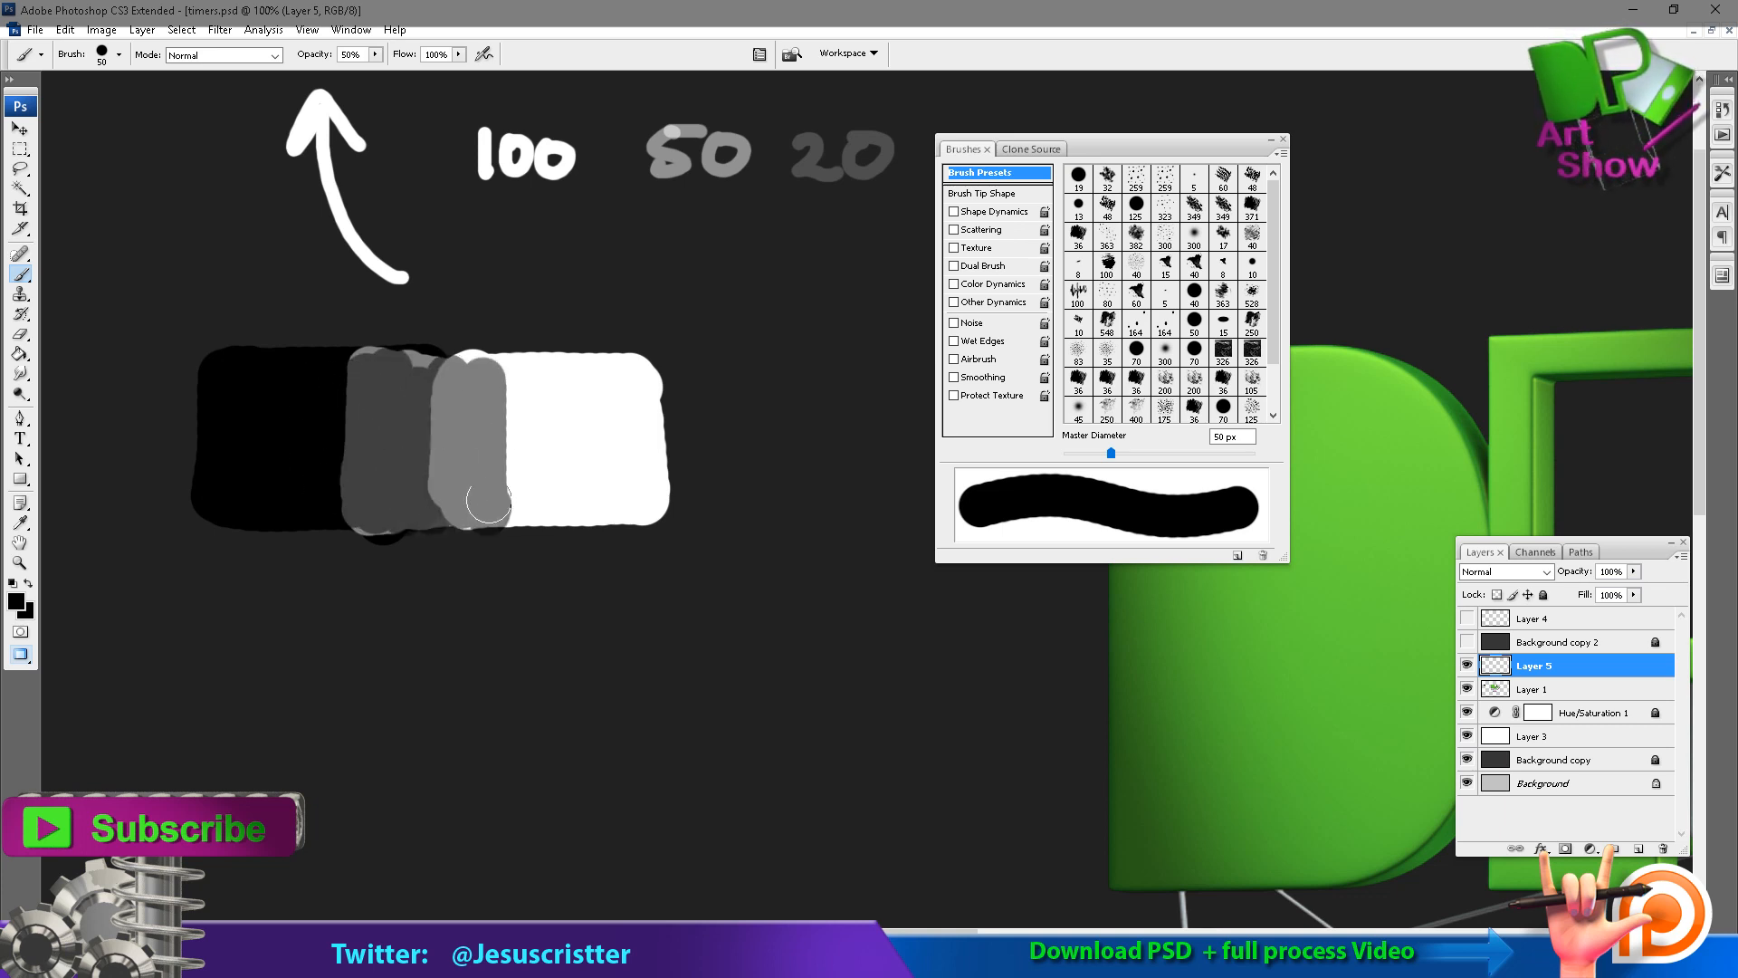
{"action": "left_click_drag", "start_coordinate": [487, 500], "coordinate": [505, 521]}
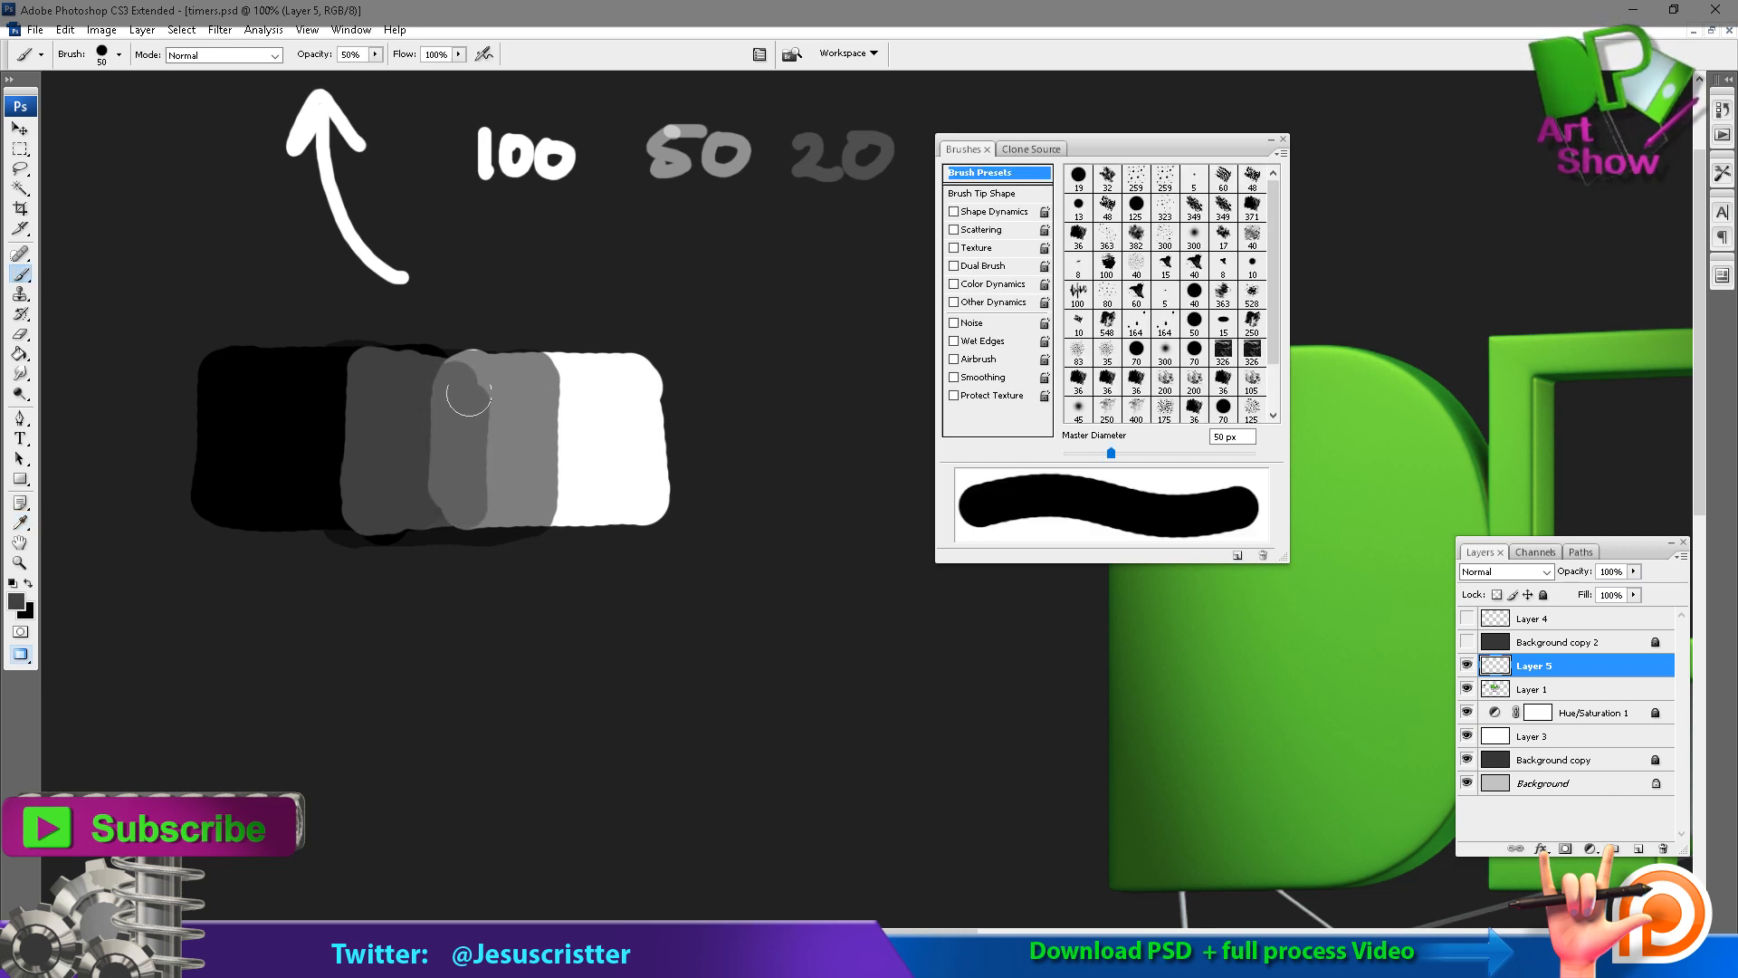
{"action": "left_click_drag", "start_coordinate": [466, 393], "coordinate": [487, 449]}
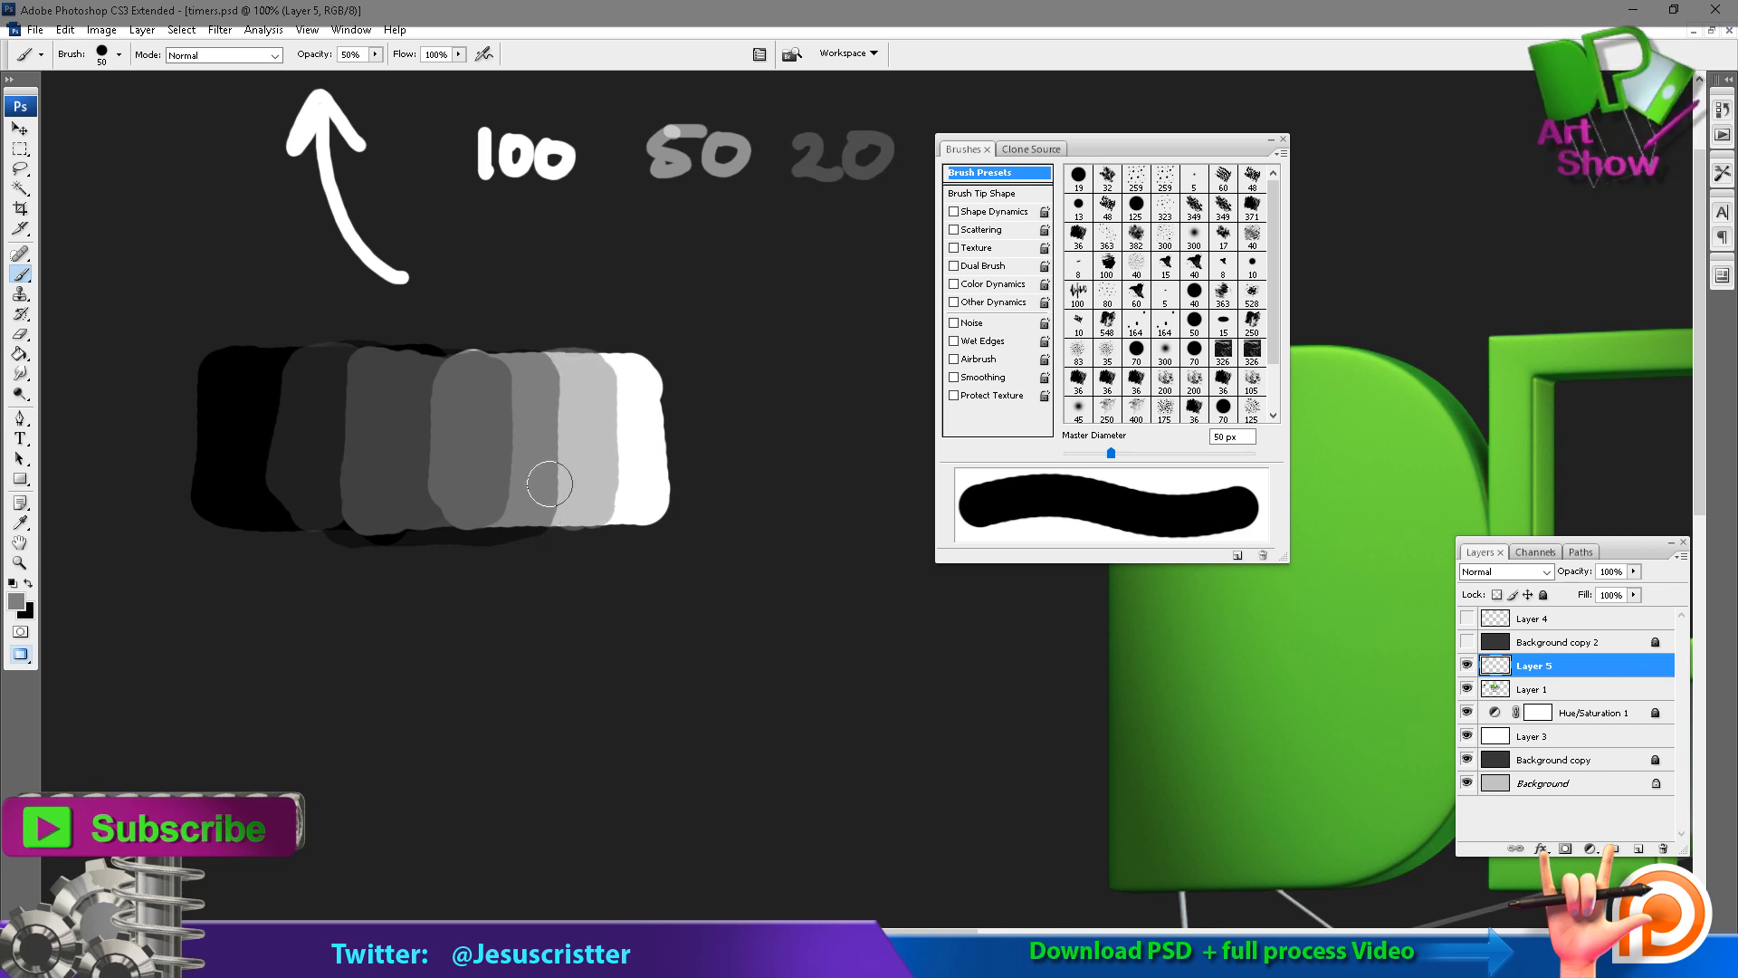
{"action": "mouse_move", "coordinate": [541, 411]}
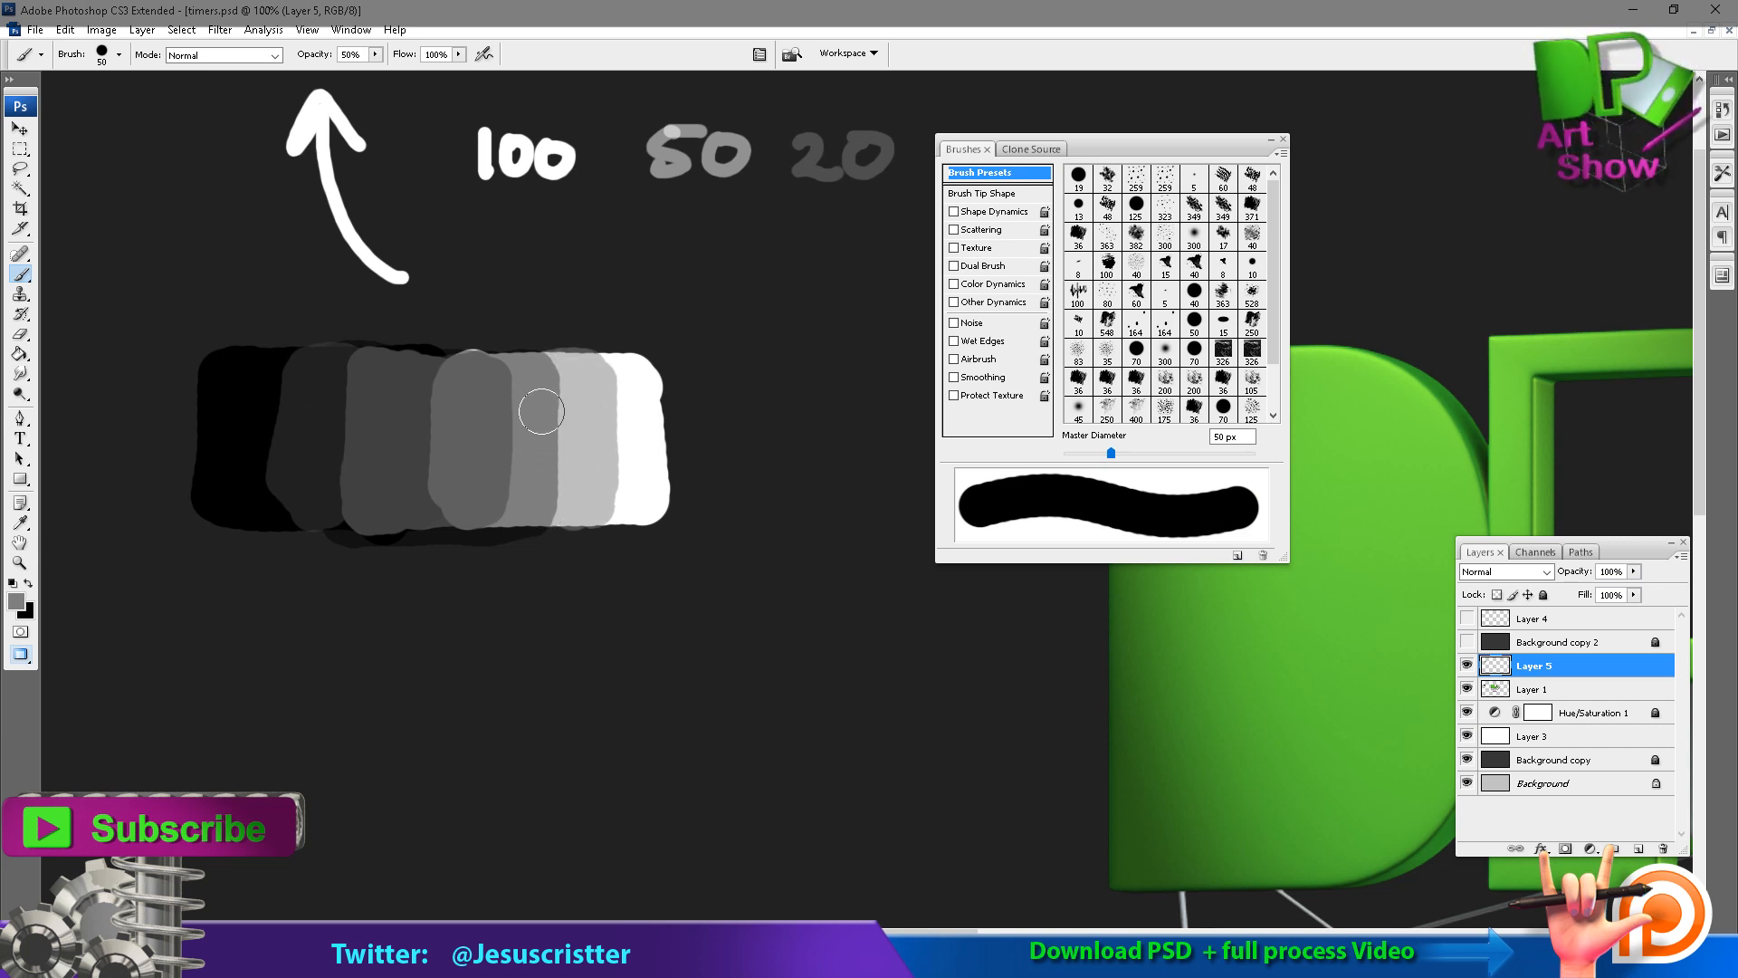
{"action": "mouse_move", "coordinate": [505, 417]}
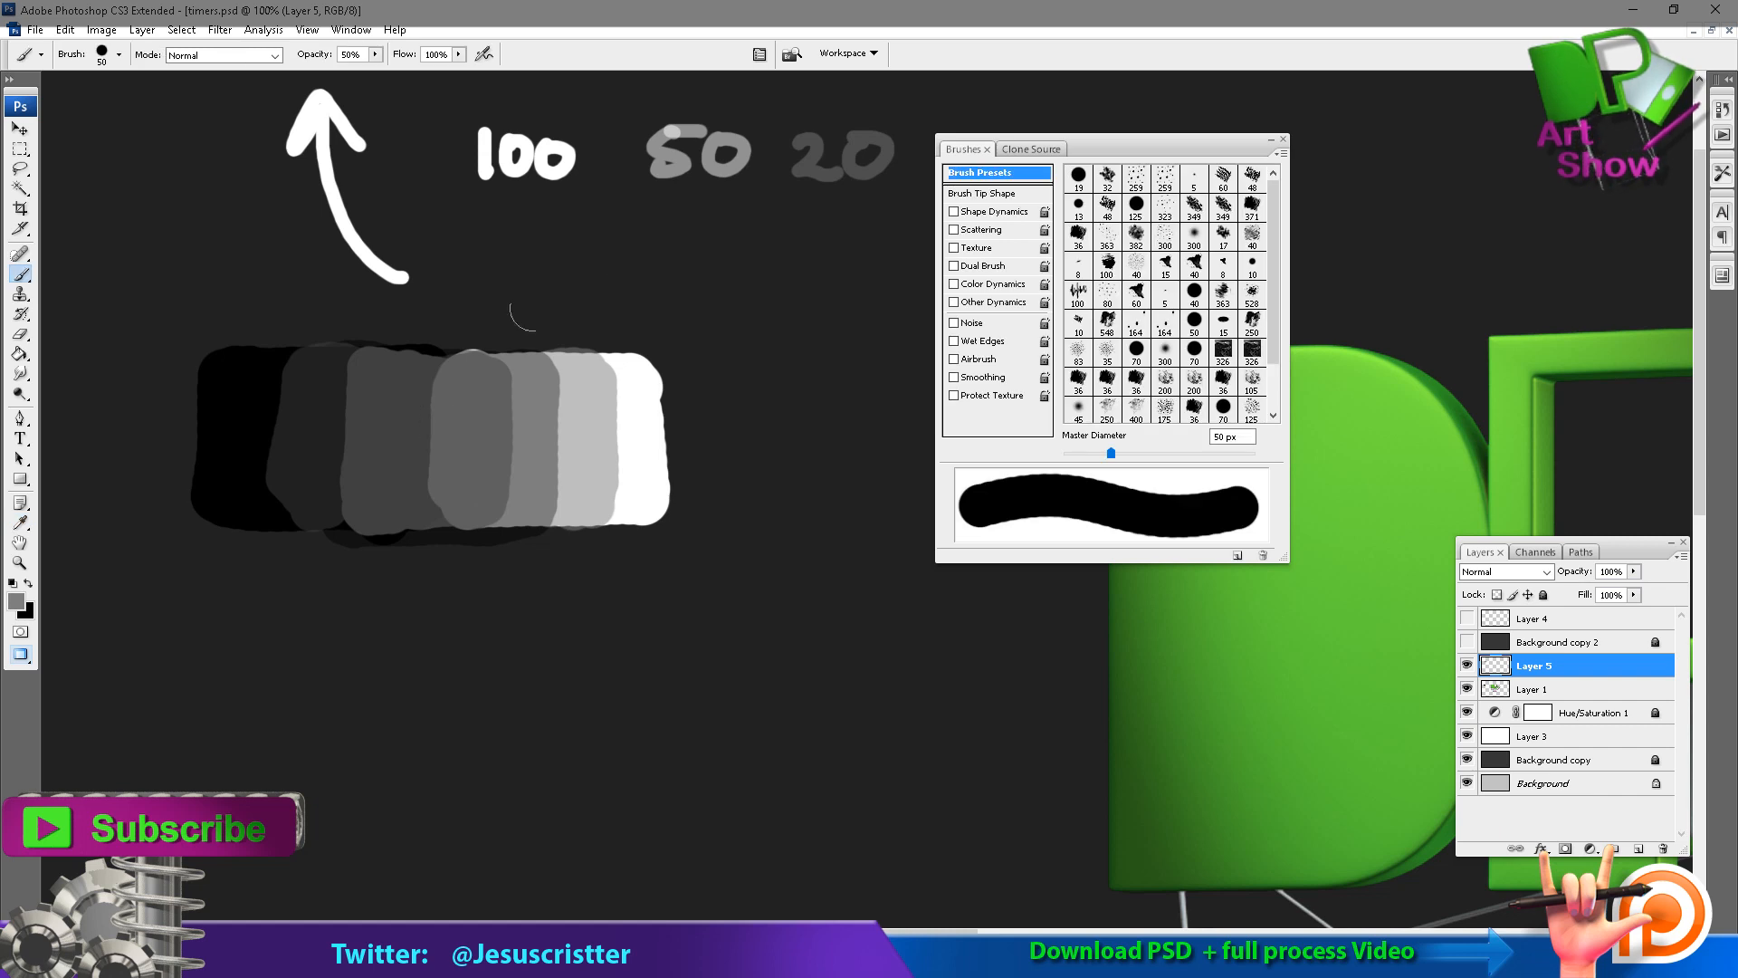
{"action": "mouse_move", "coordinate": [619, 302]}
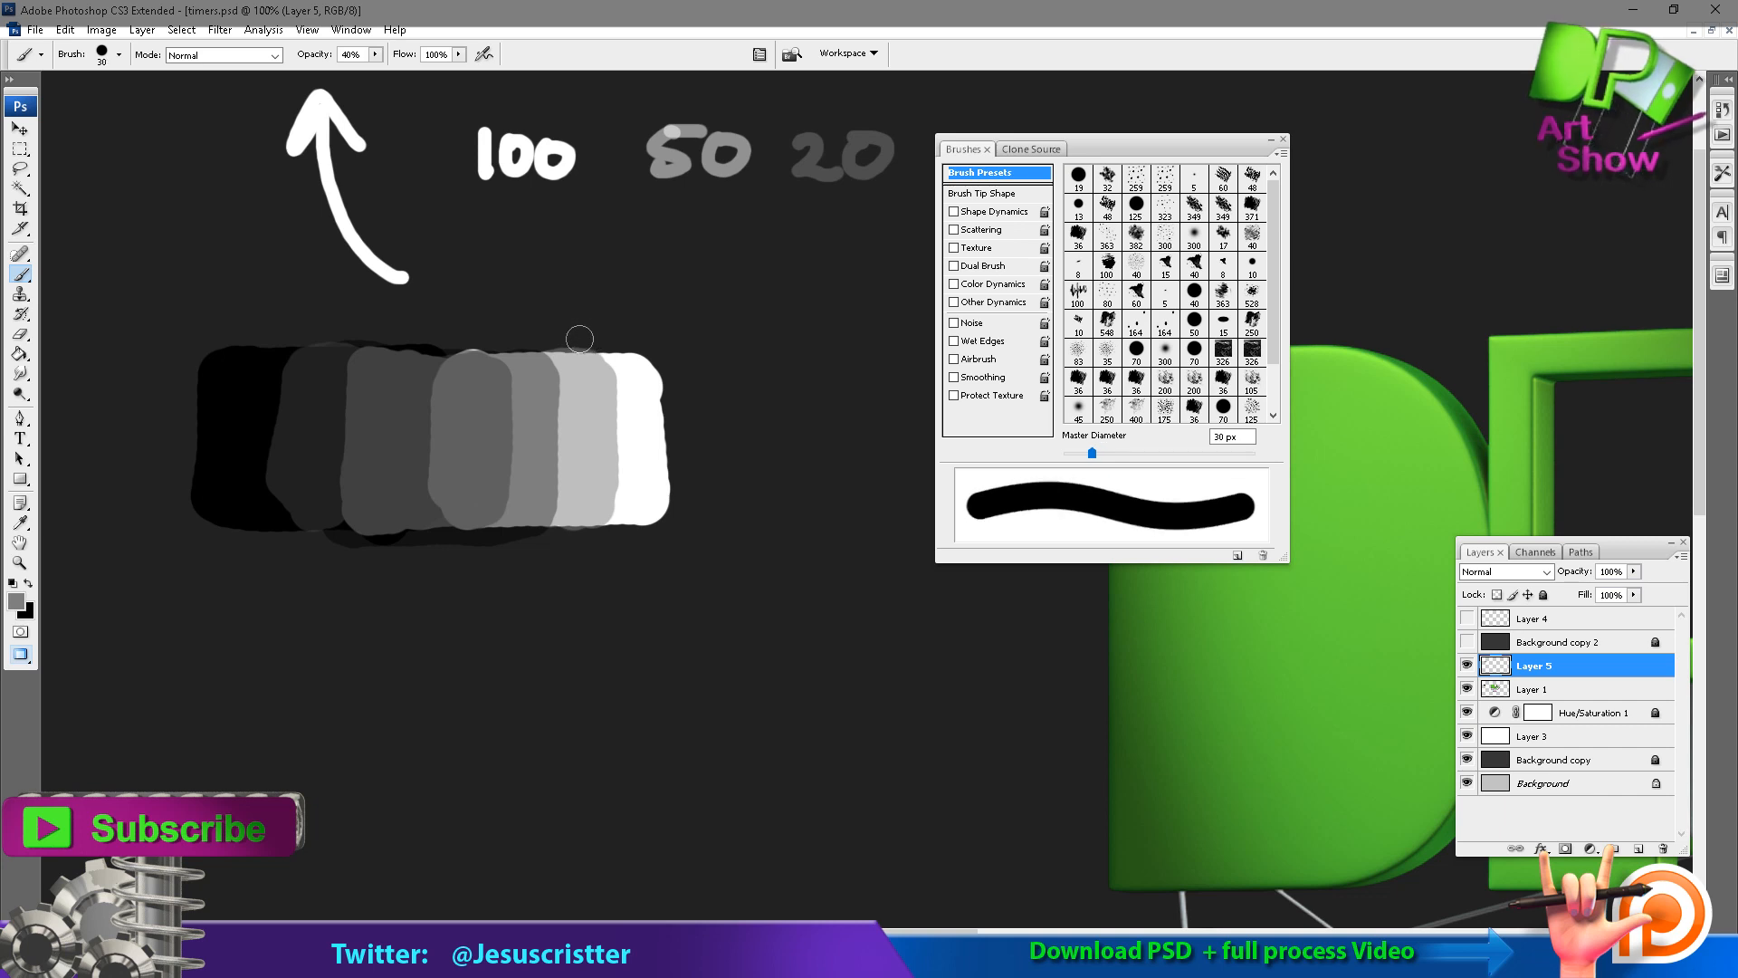
{"action": "mouse_move", "coordinate": [124, 219]}
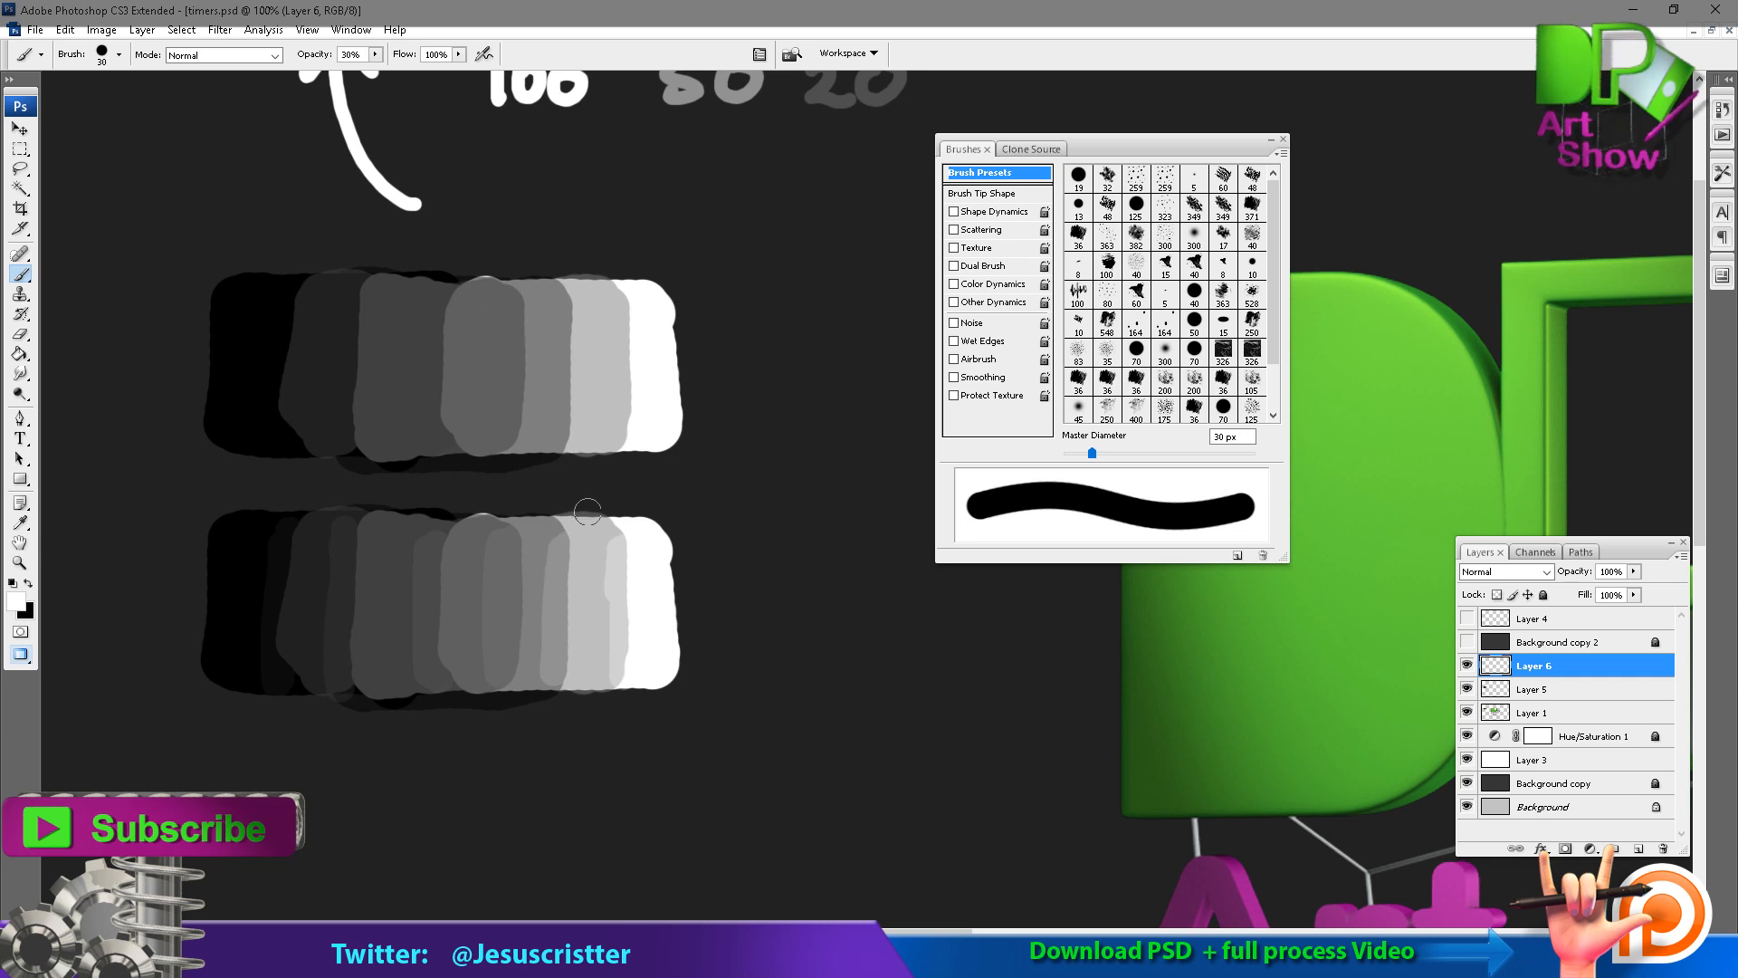
{"action": "mouse_move", "coordinate": [609, 545]}
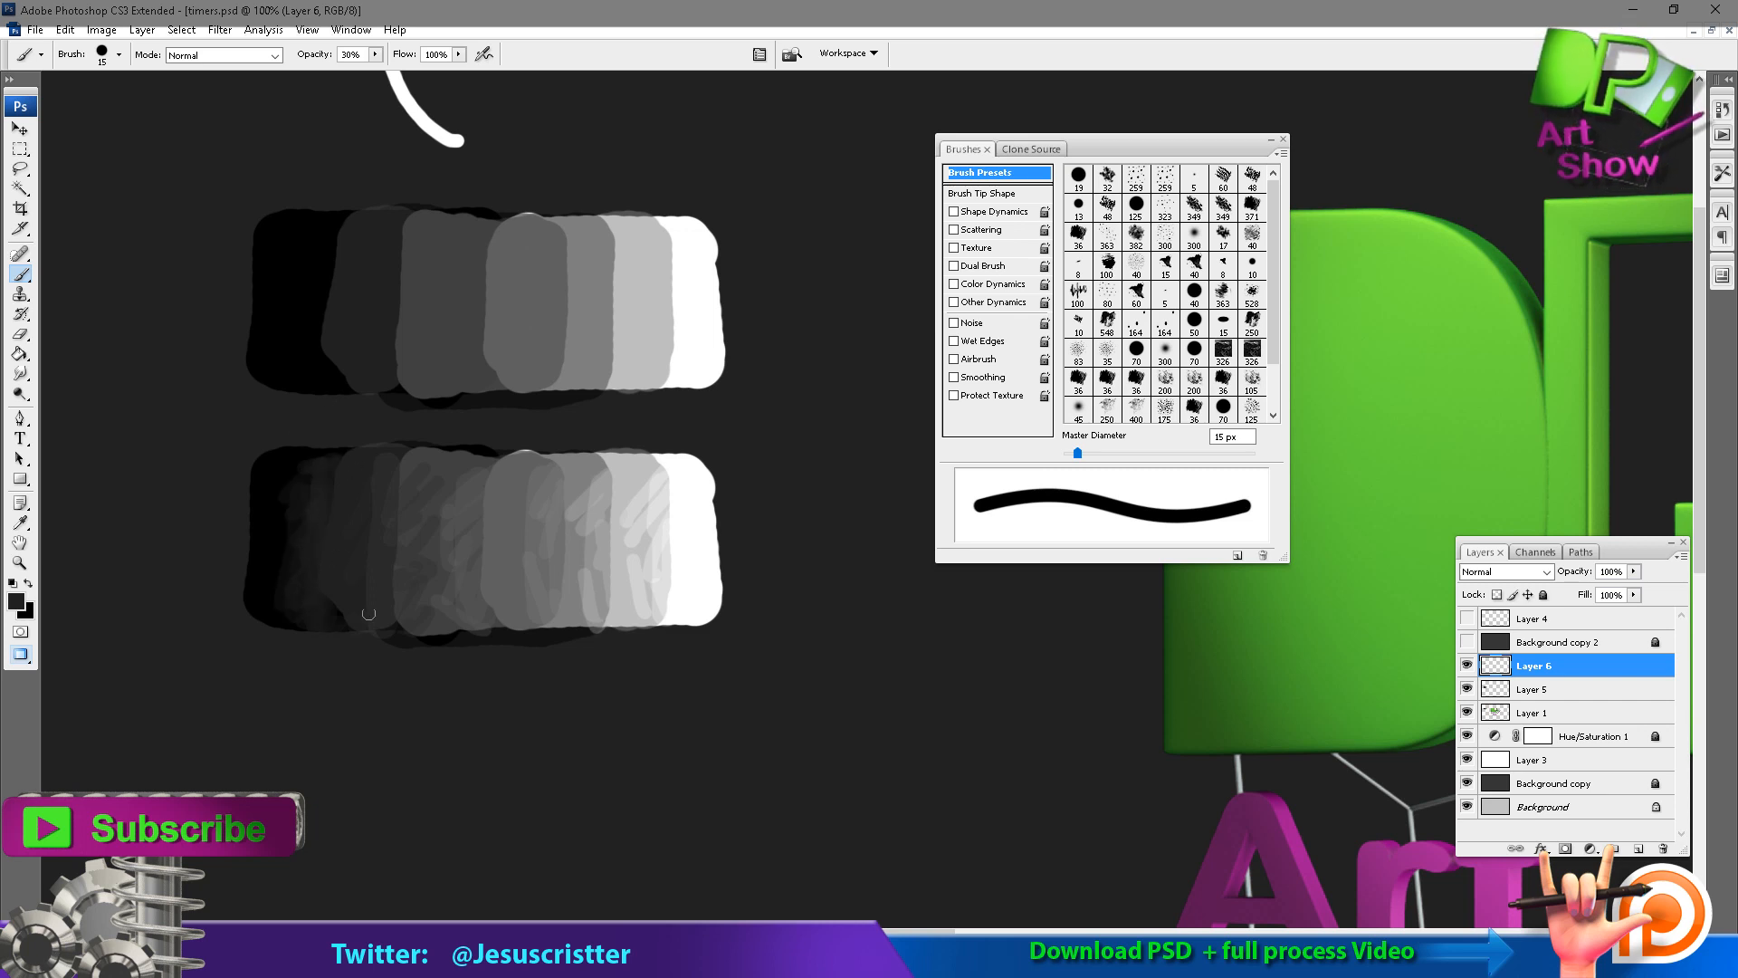
{"action": "mouse_move", "coordinate": [373, 518]}
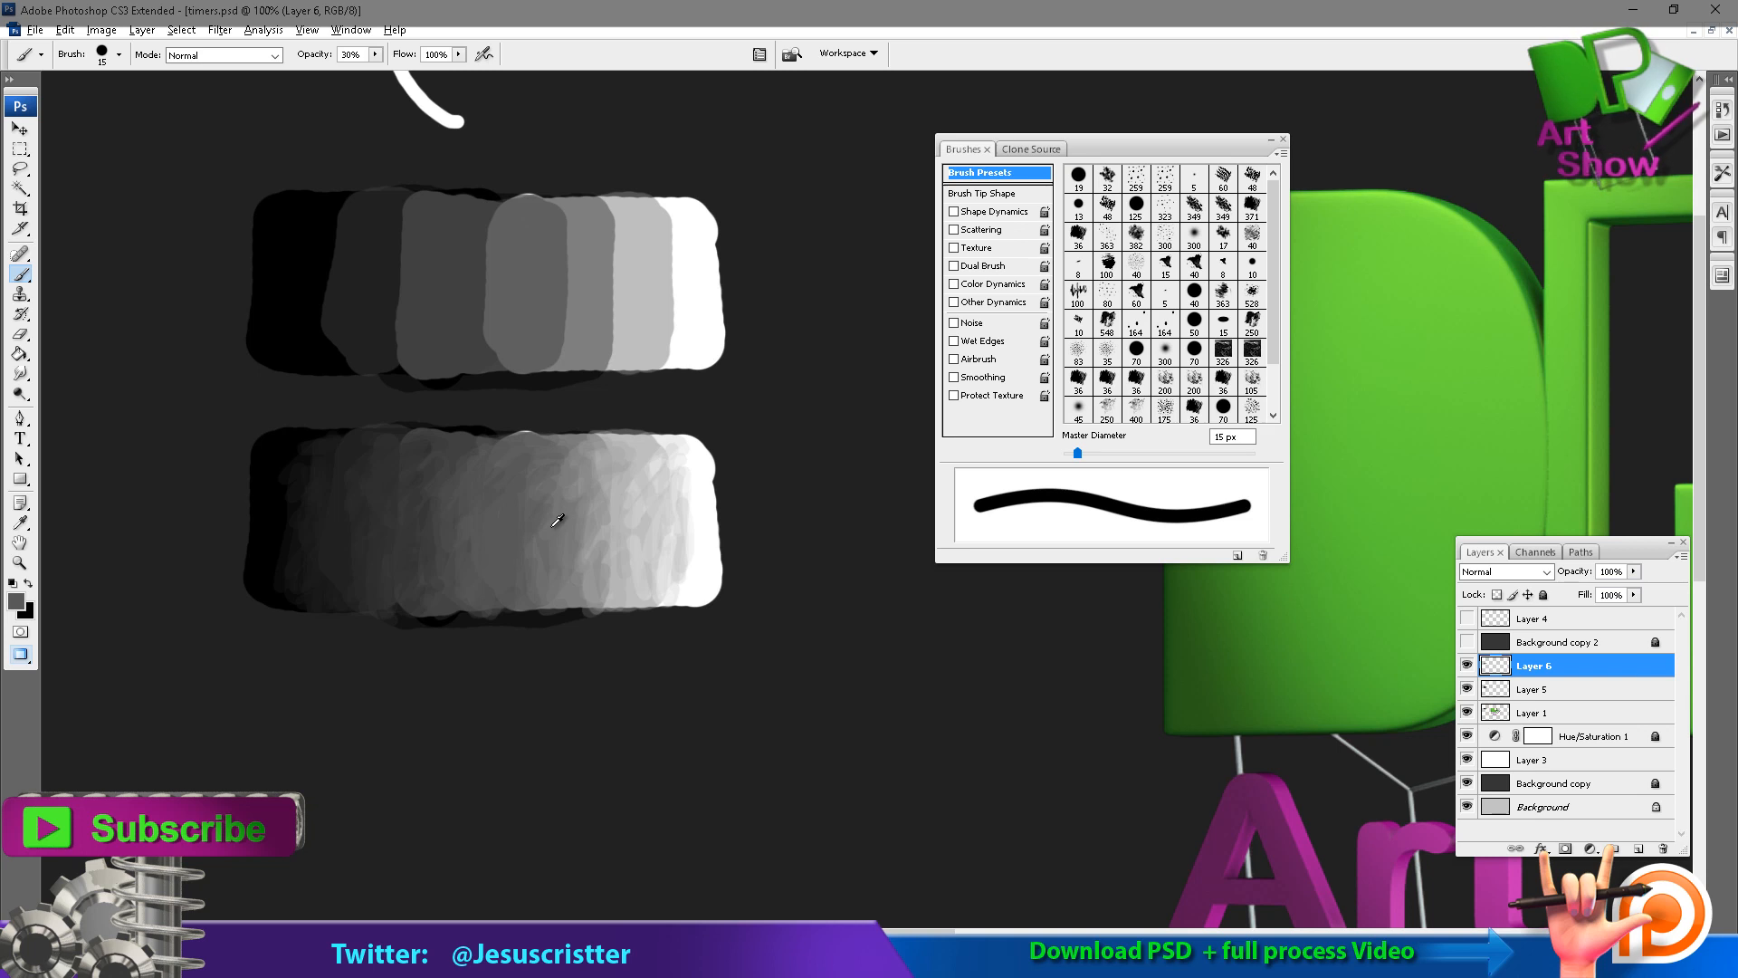
{"action": "mouse_move", "coordinate": [510, 507]}
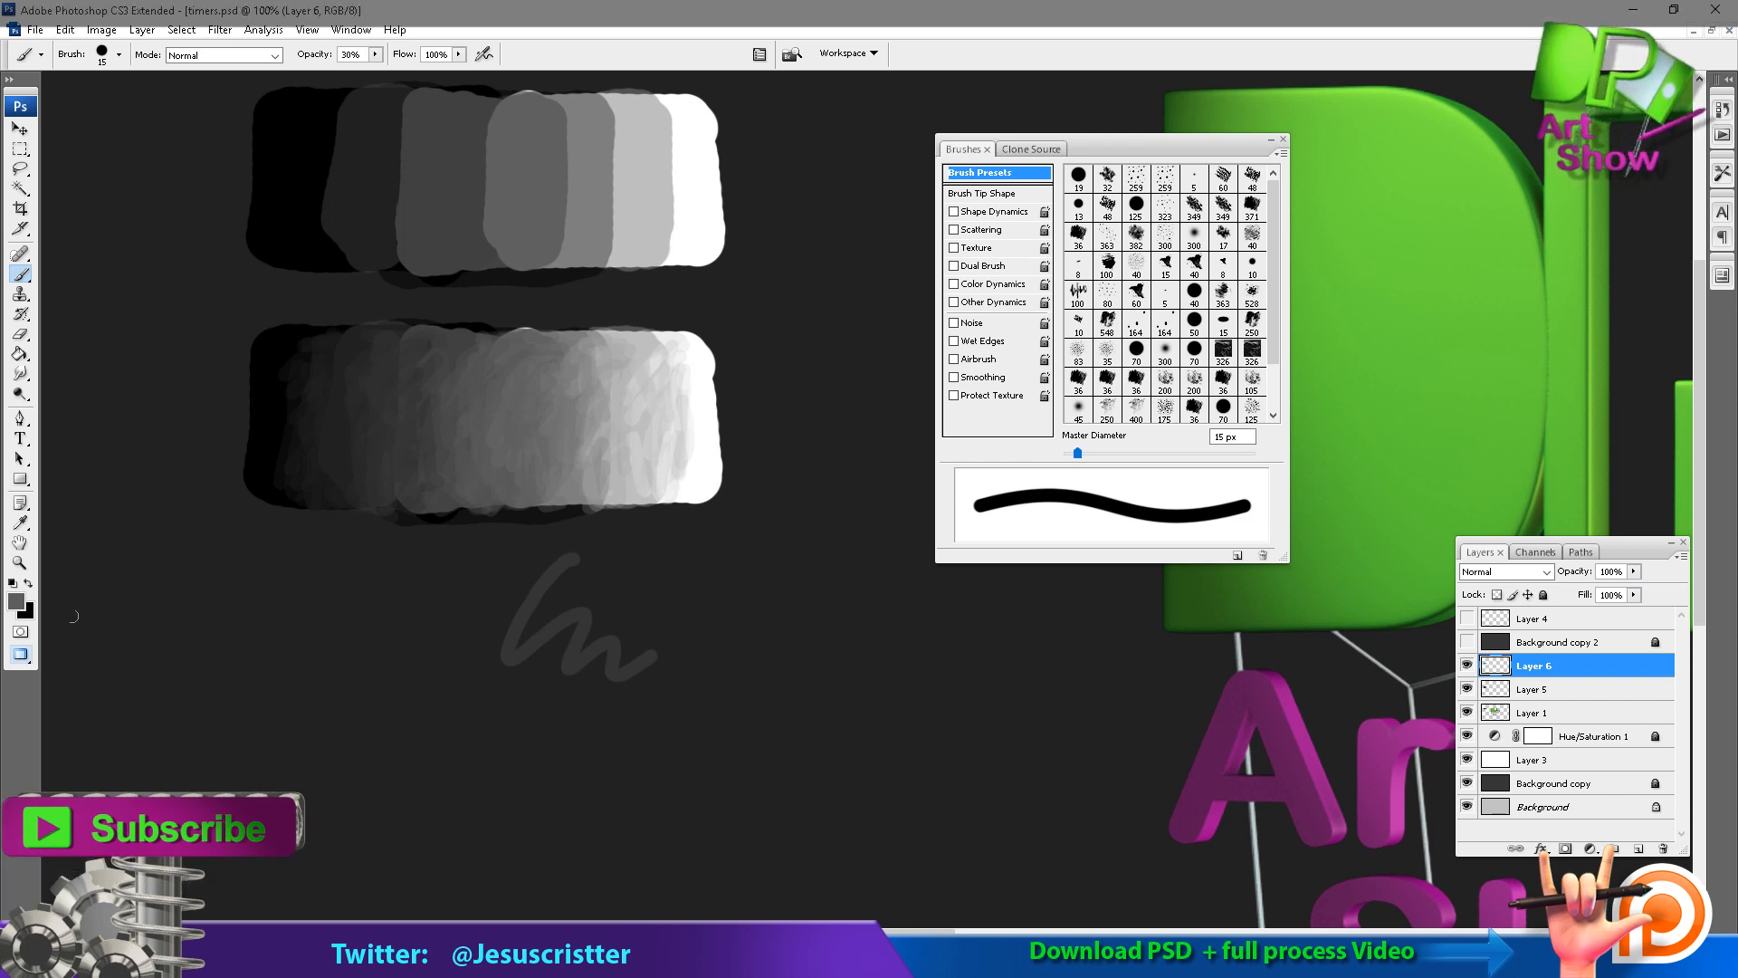
Set the foreground to bright yellow, then change it to red via the Color Picker.
{"action": "left_click", "coordinate": [14, 600]}
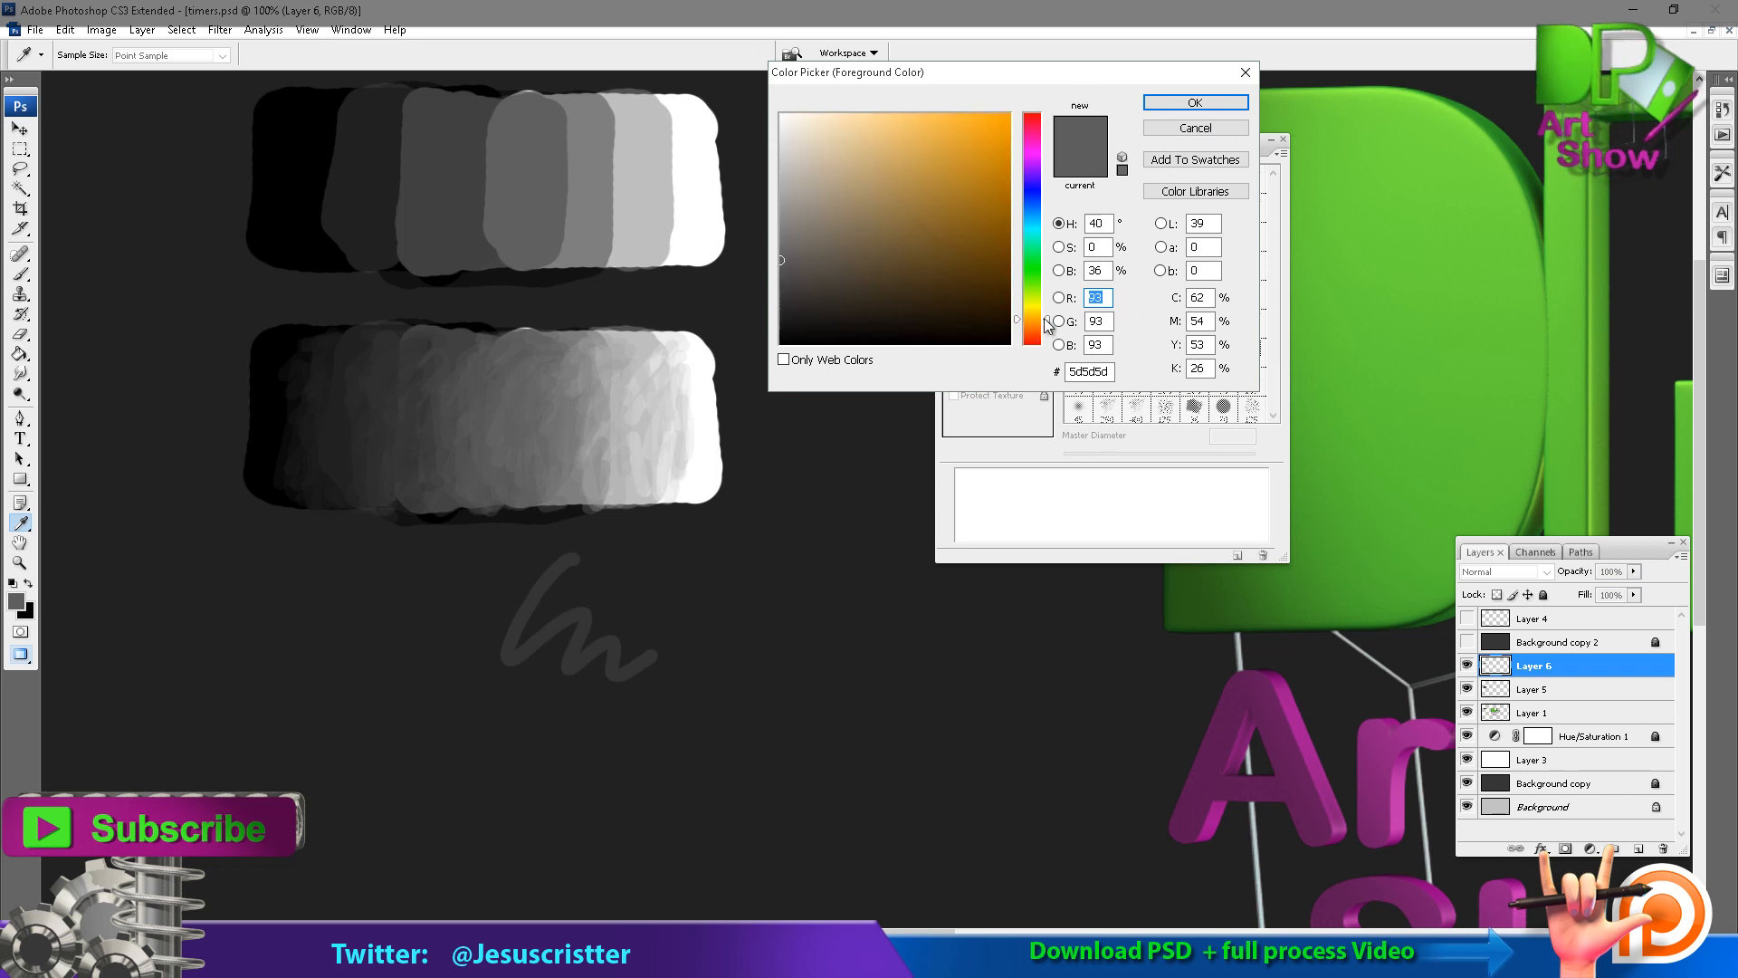
{"action": "left_click", "coordinate": [1036, 315]}
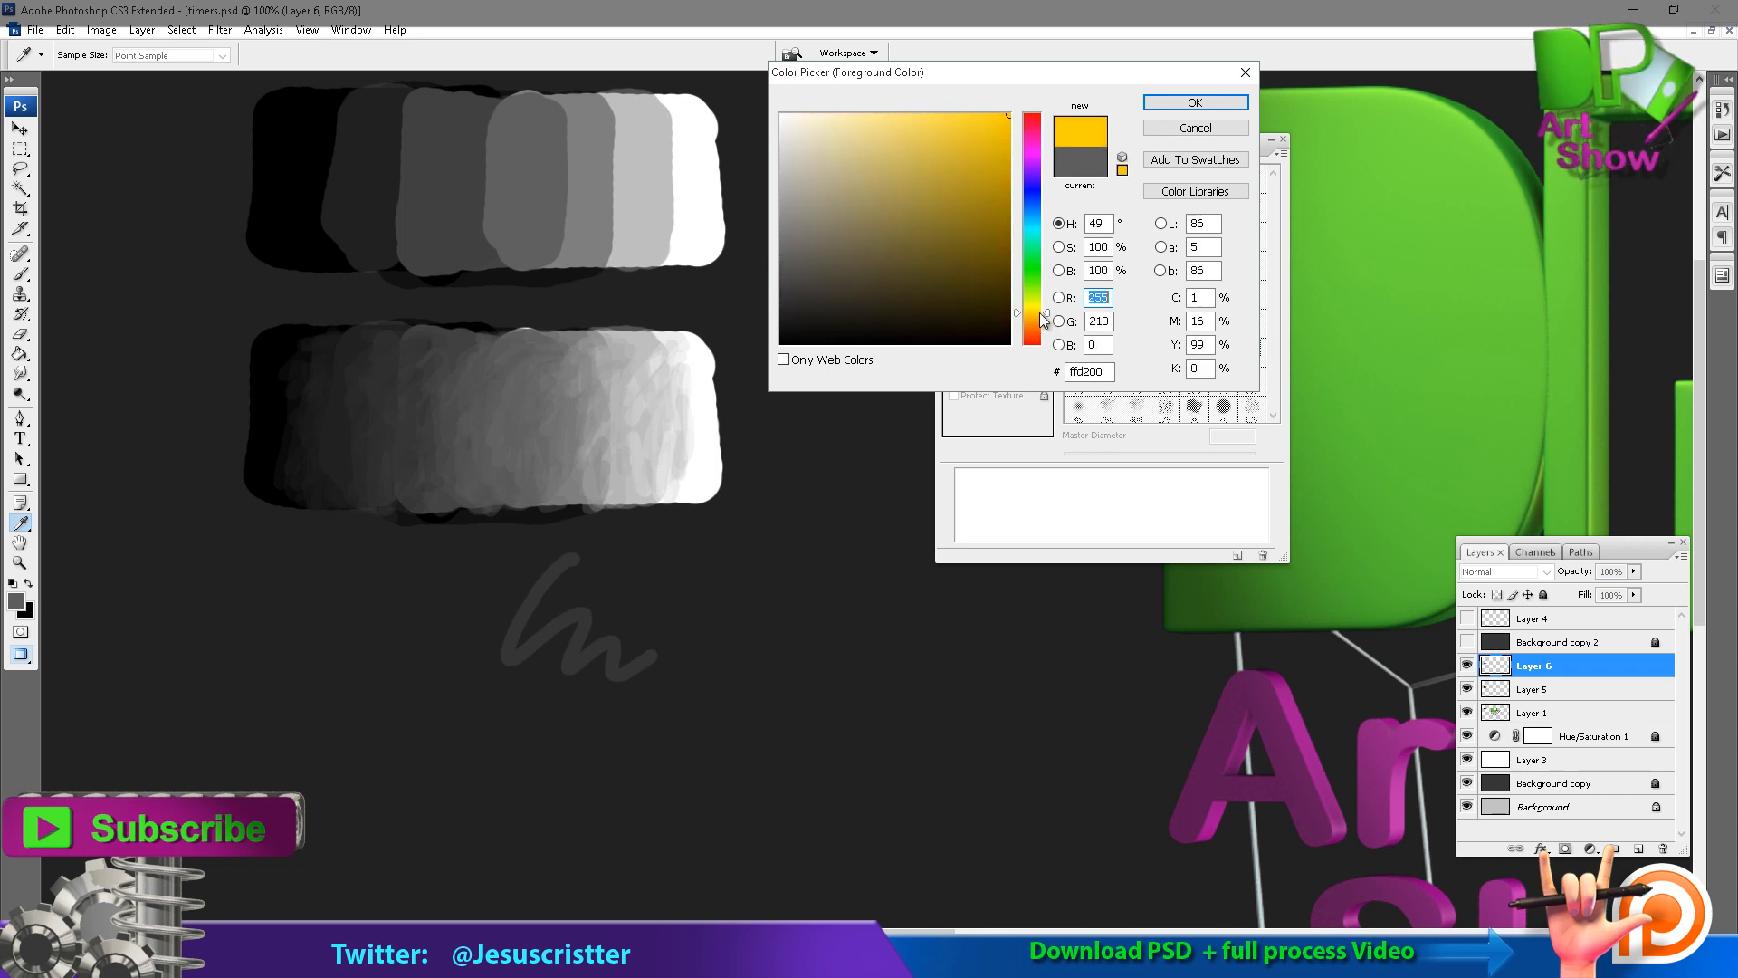
{"action": "left_click", "coordinate": [1193, 101]}
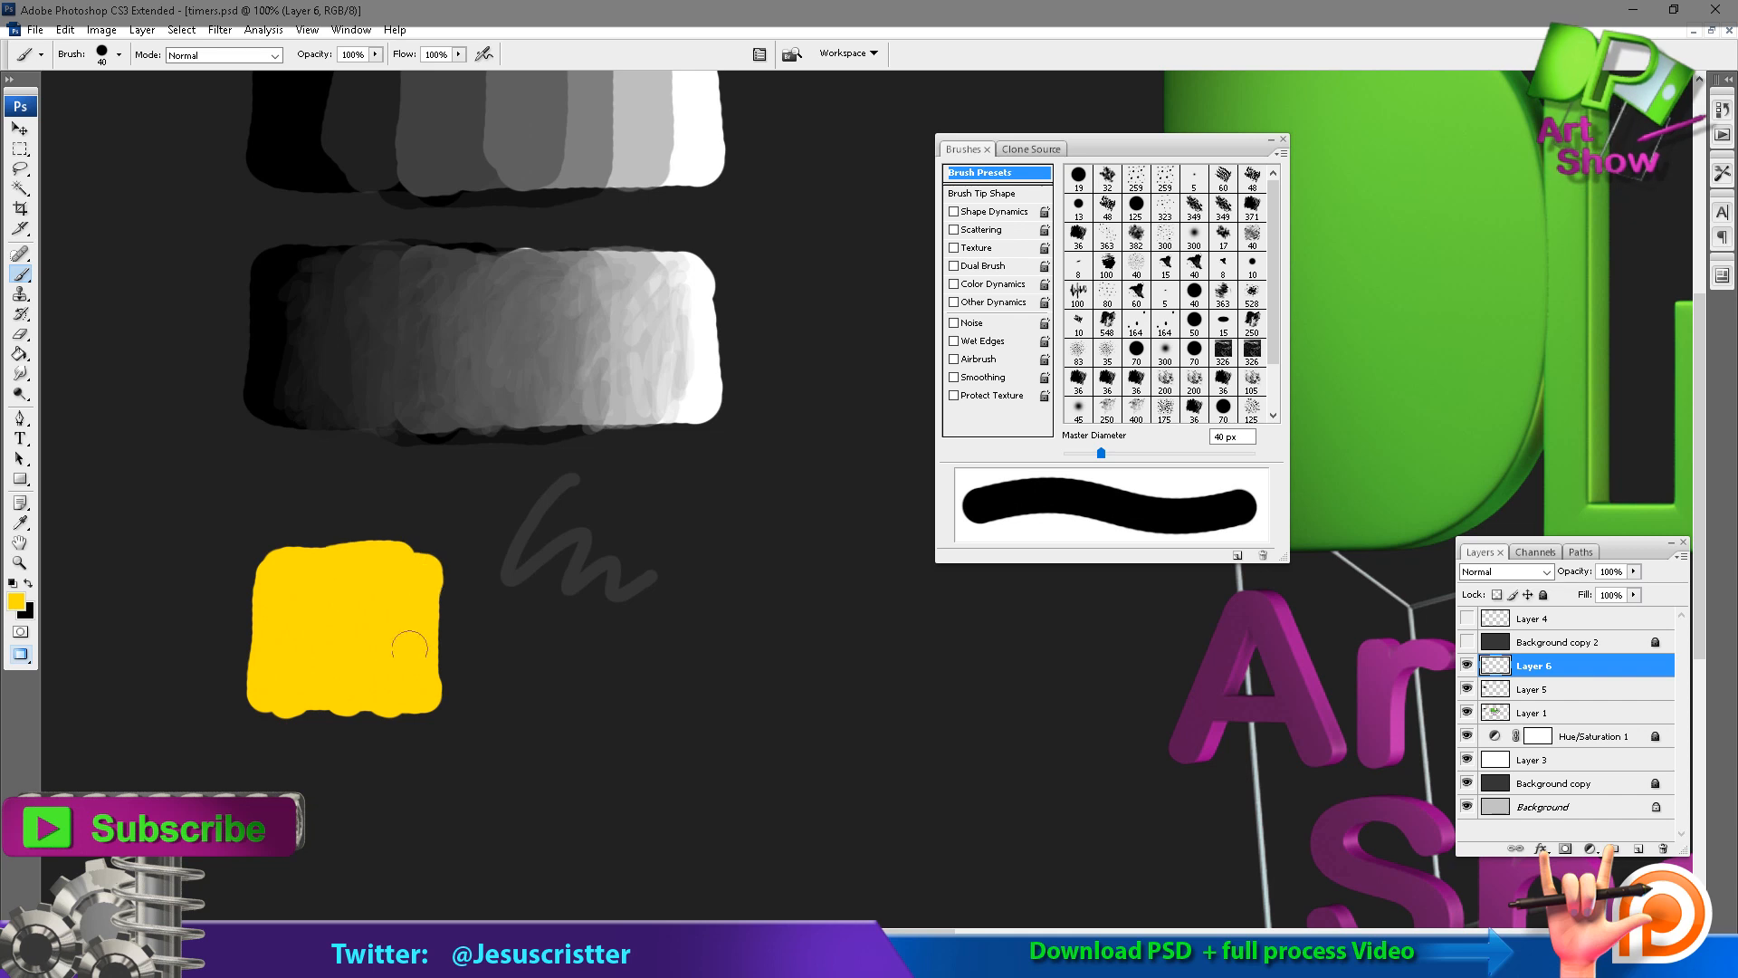
{"action": "left_click", "coordinate": [16, 603]}
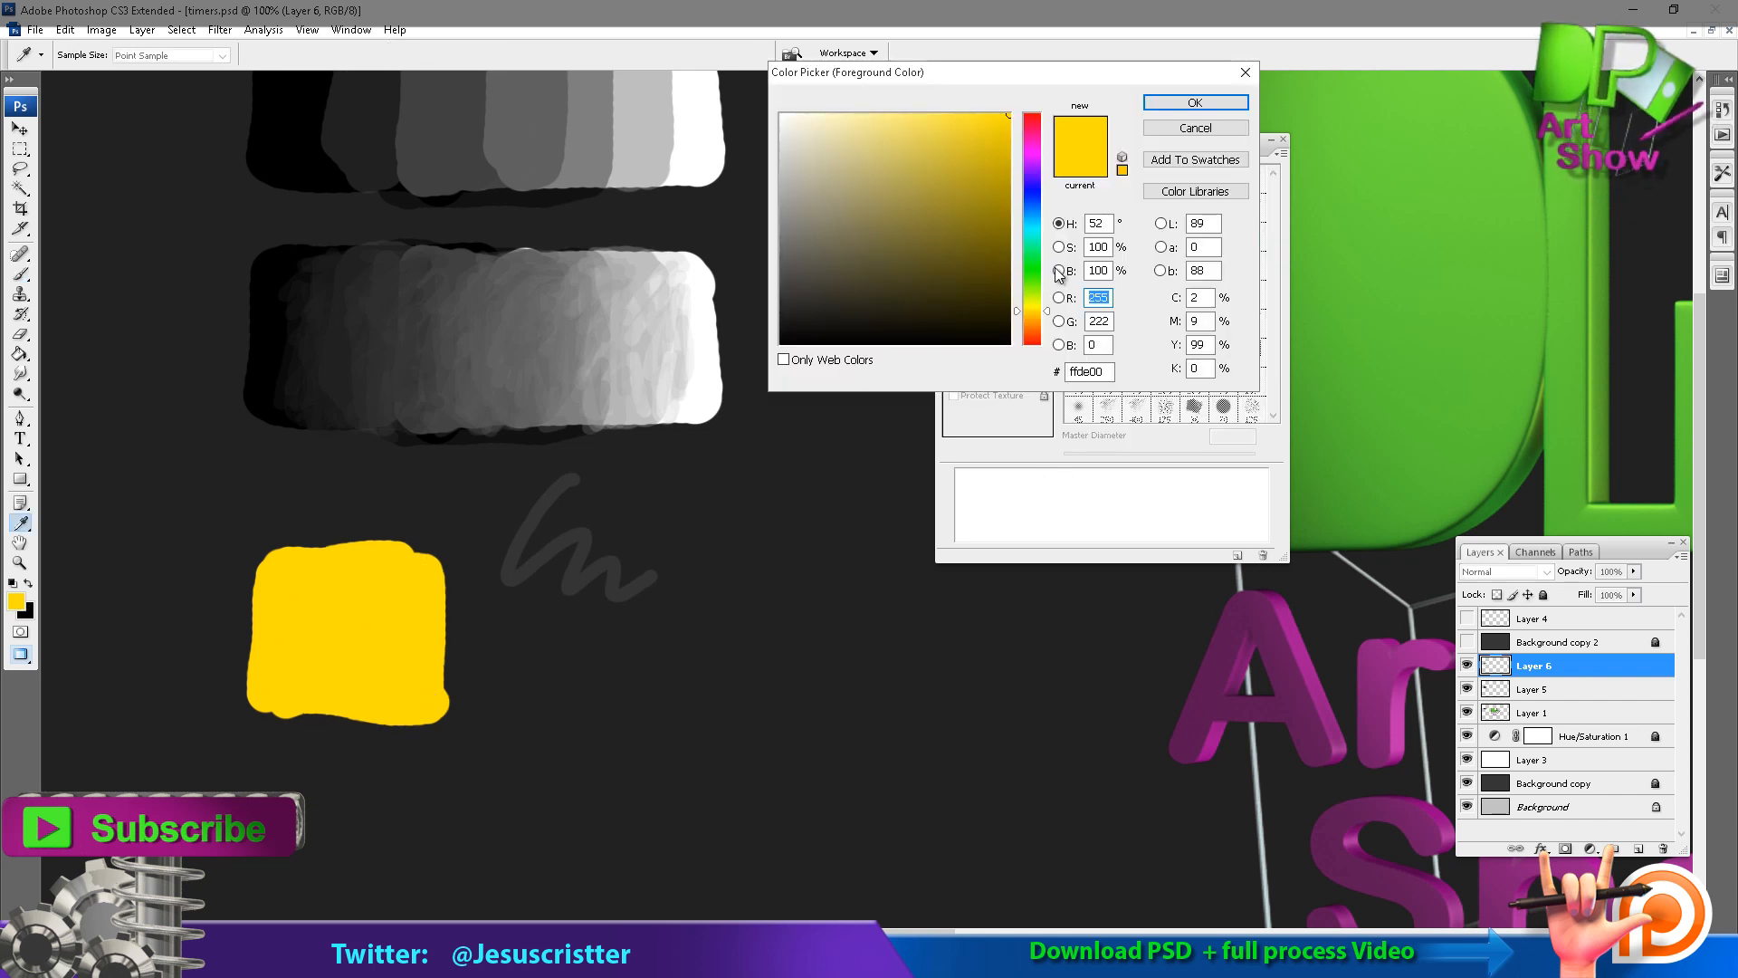
{"action": "left_click", "coordinate": [1193, 102]}
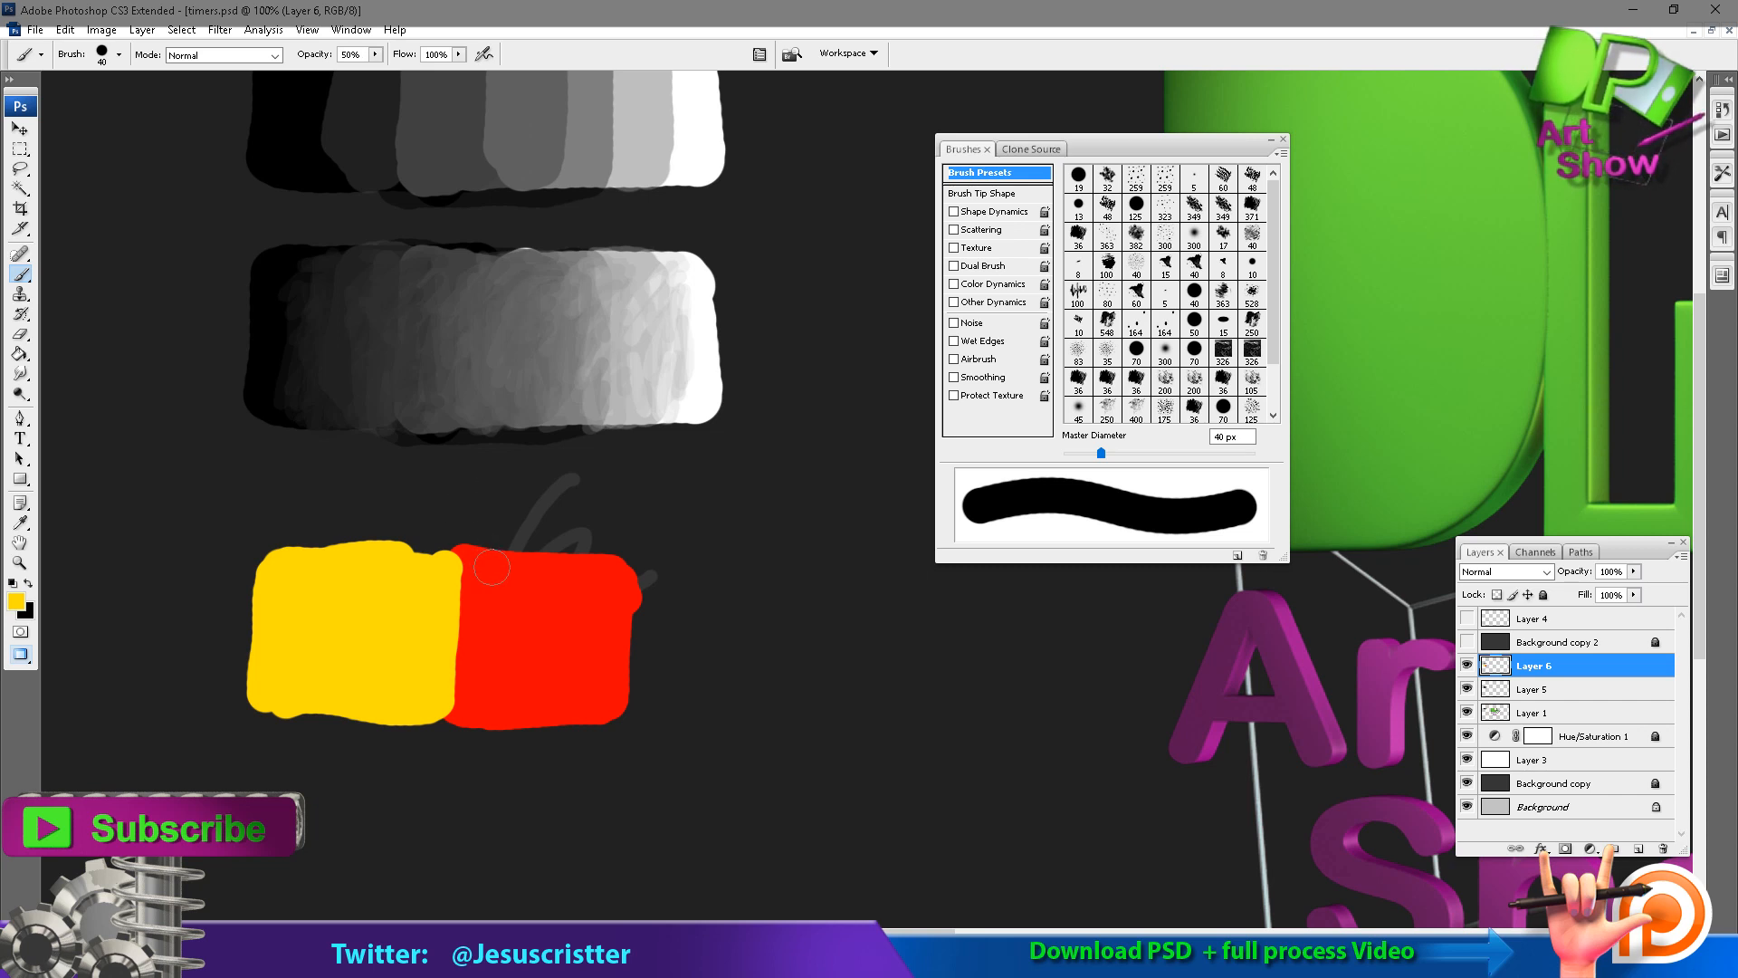
Paint orange, yellow-orange and orange-red bands across the boundary between the yellow and red blocks.
{"action": "left_click_drag", "start_coordinate": [455, 559], "coordinate": [427, 721]}
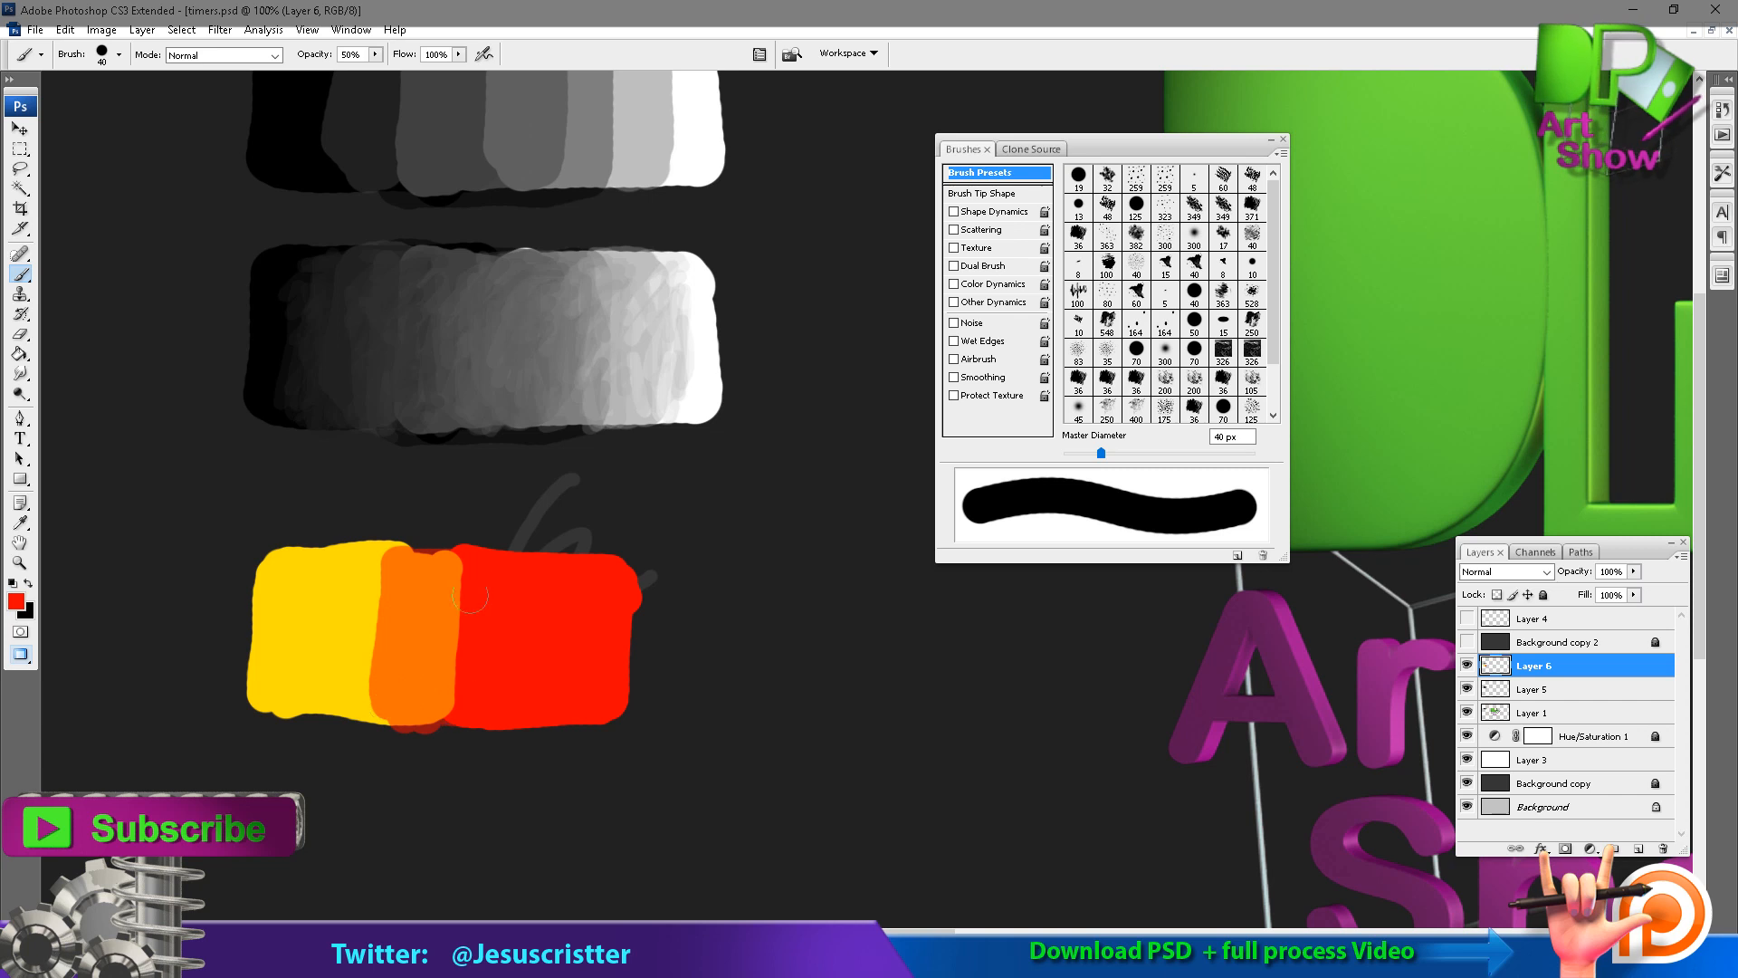
{"action": "left_click_drag", "start_coordinate": [411, 544], "coordinate": [387, 732]}
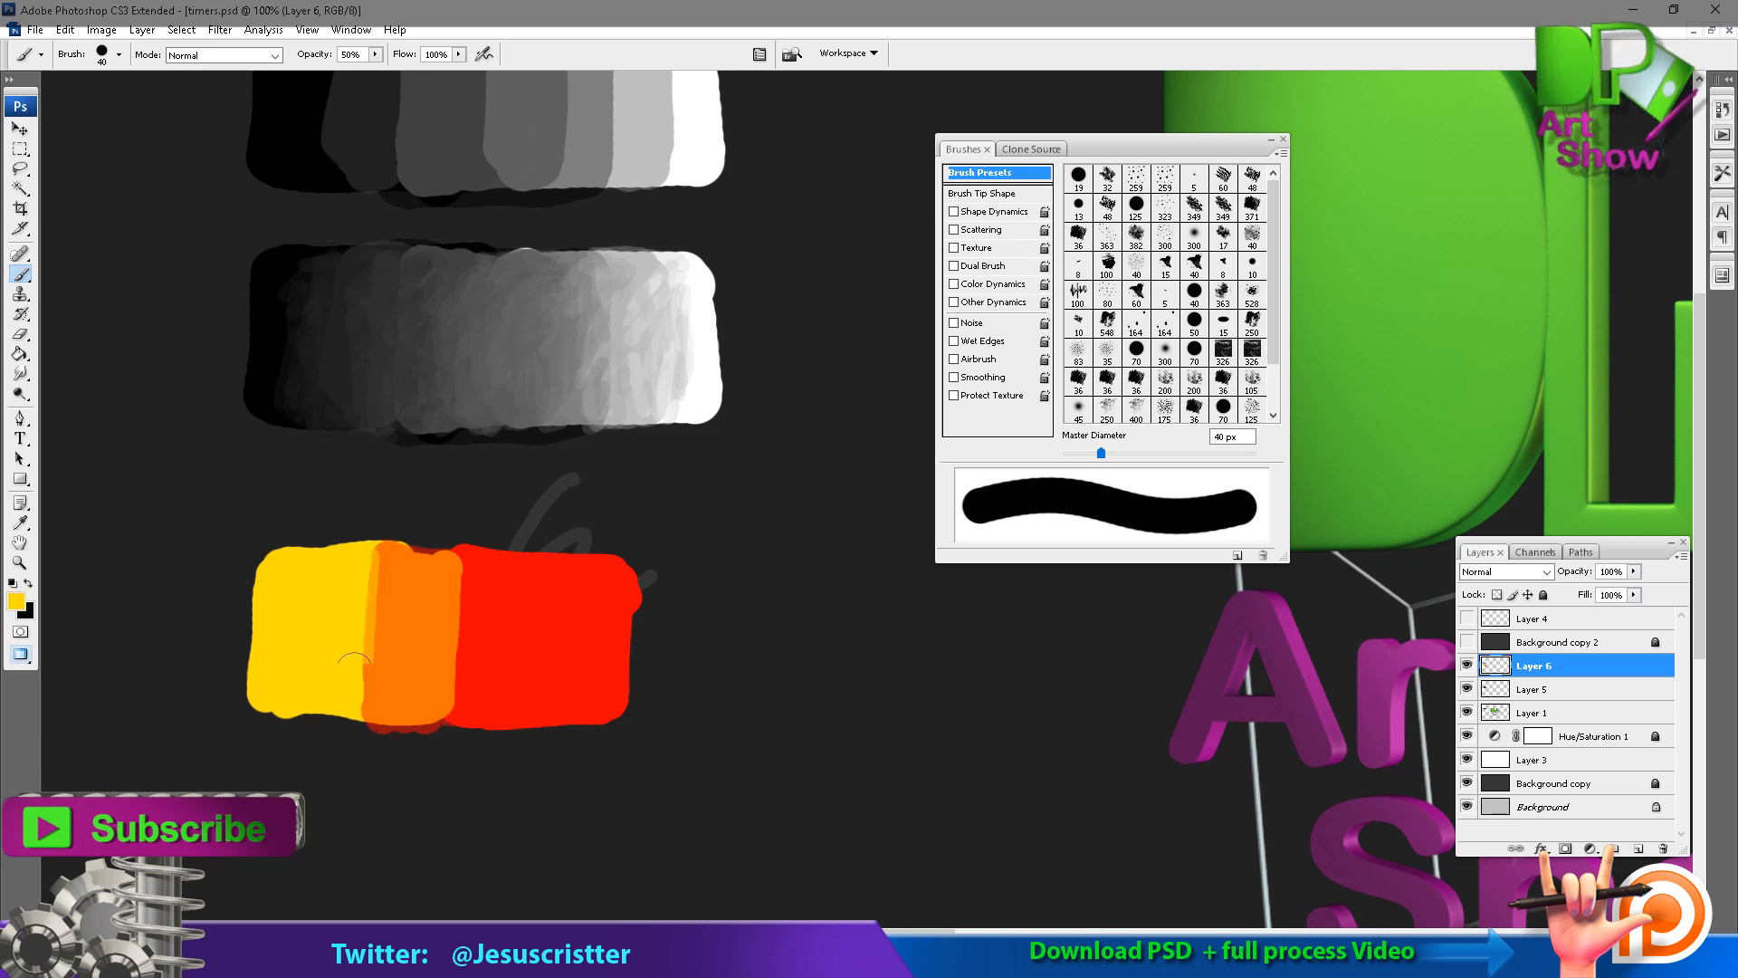
{"action": "left_click_drag", "start_coordinate": [355, 659], "coordinate": [516, 585]}
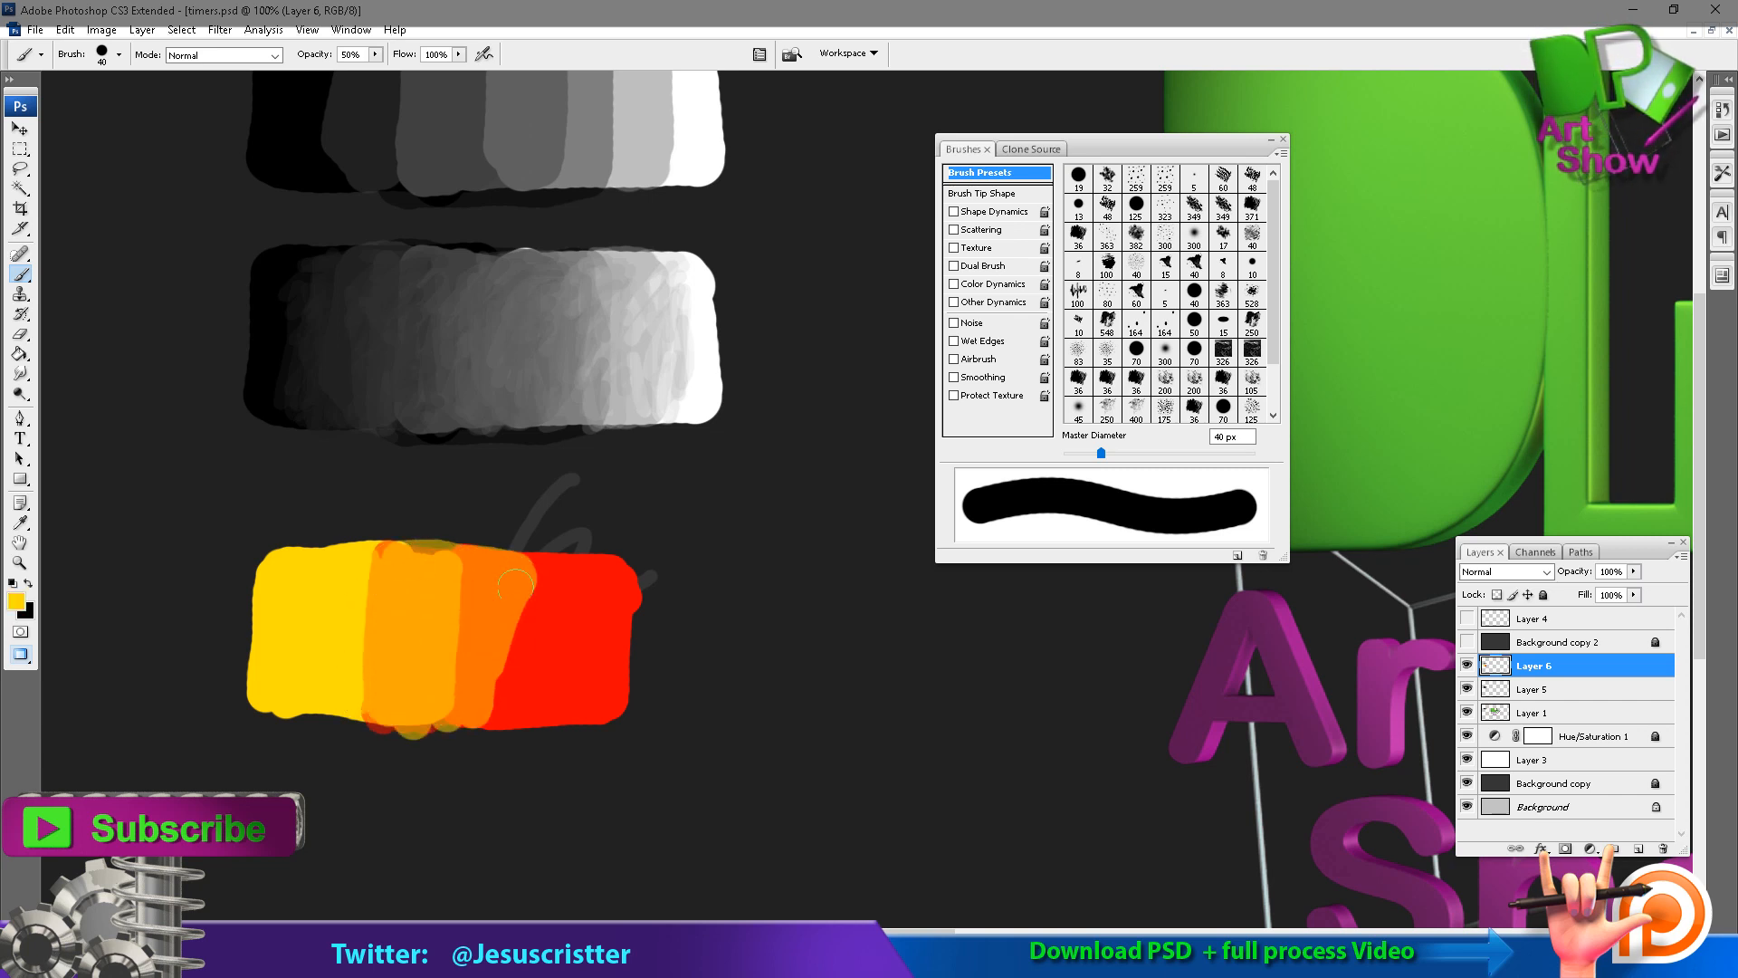
{"action": "left_click_drag", "start_coordinate": [521, 582], "coordinate": [438, 581]}
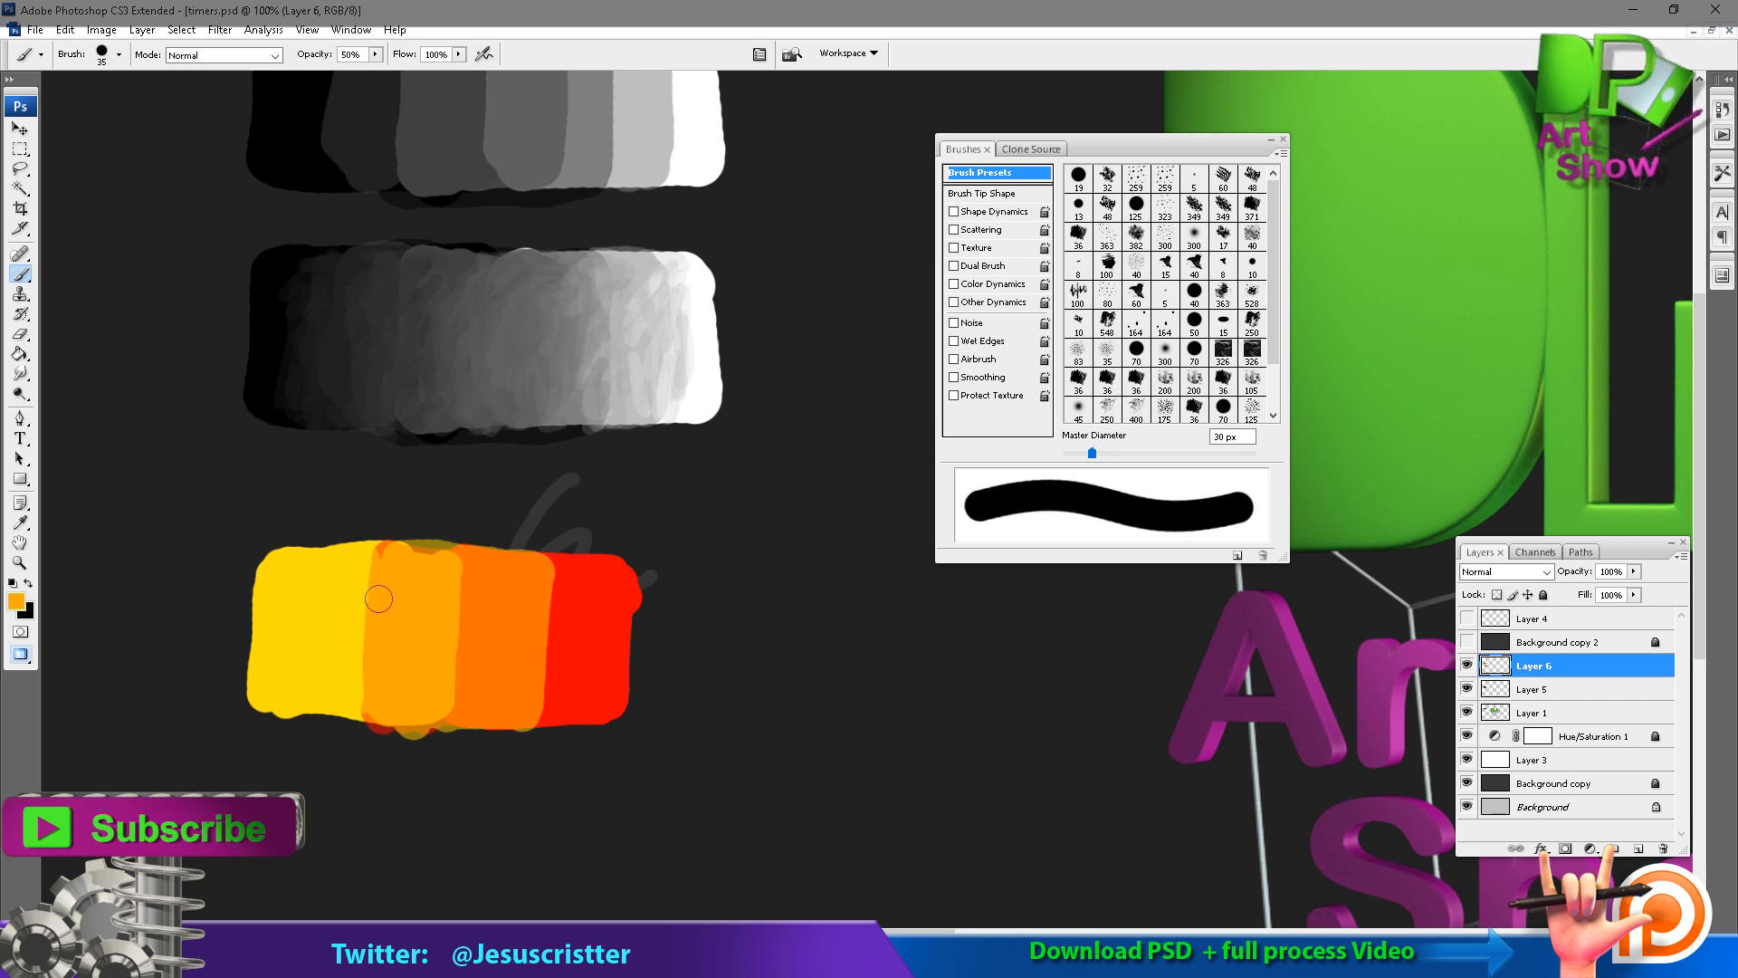
{"action": "left_click_drag", "start_coordinate": [376, 599], "coordinate": [562, 627]}
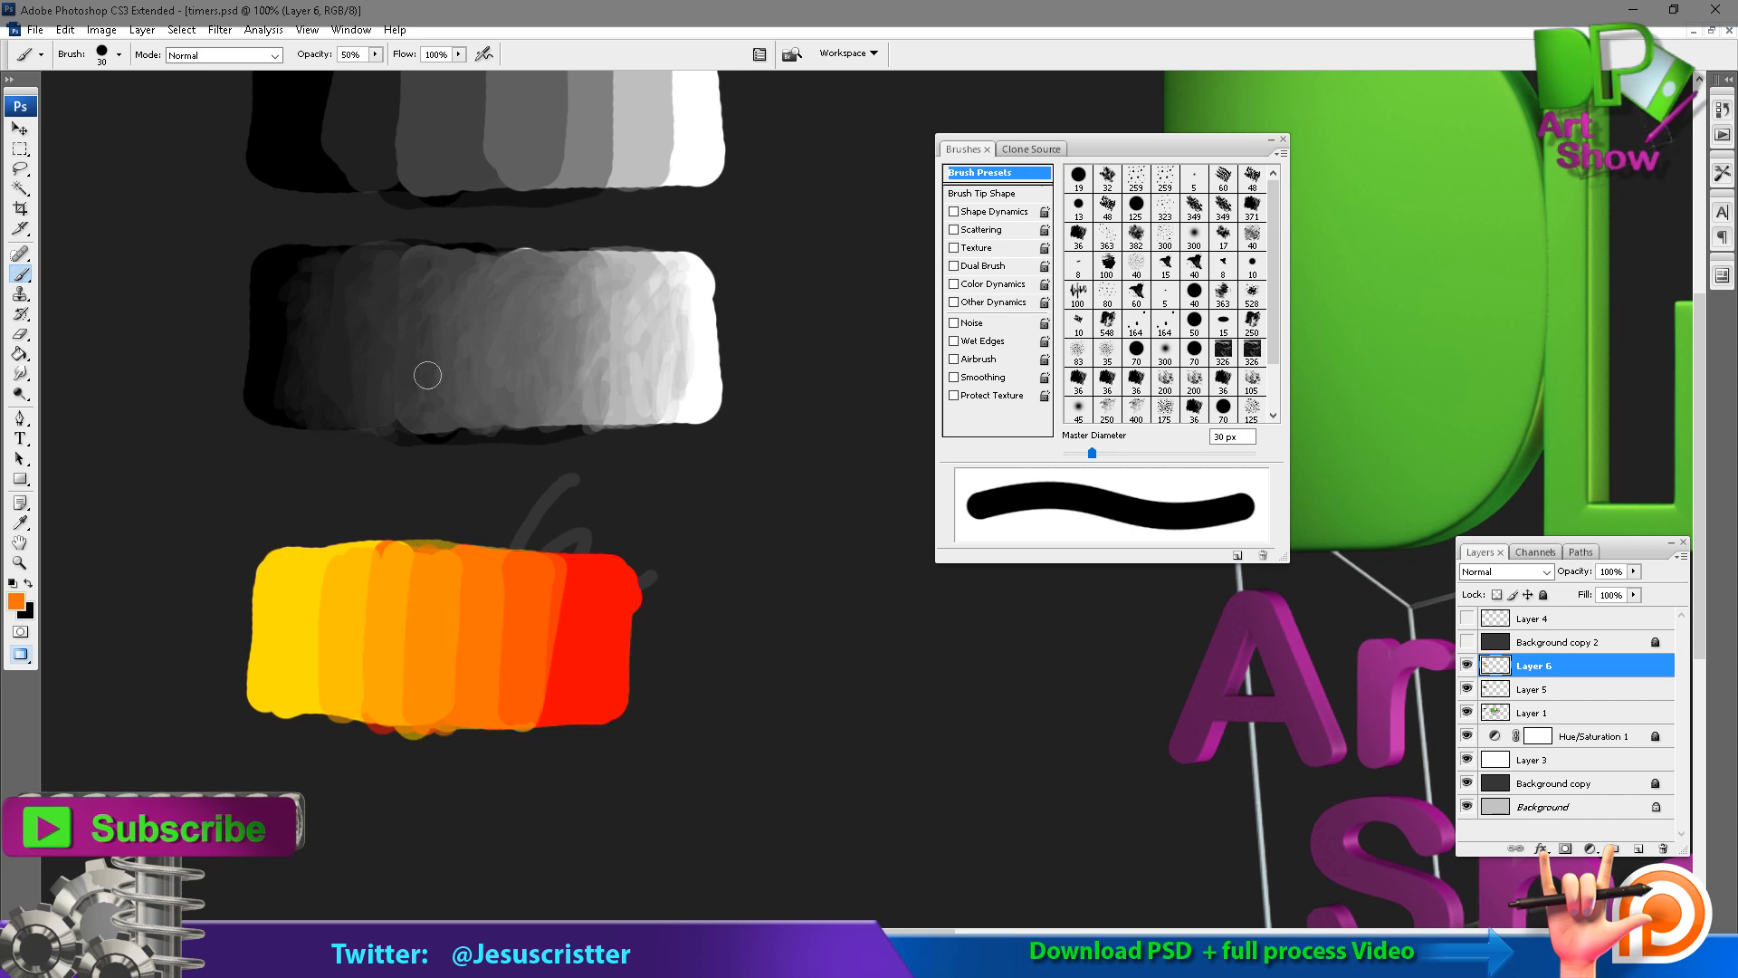
{"action": "mouse_move", "coordinate": [338, 375]}
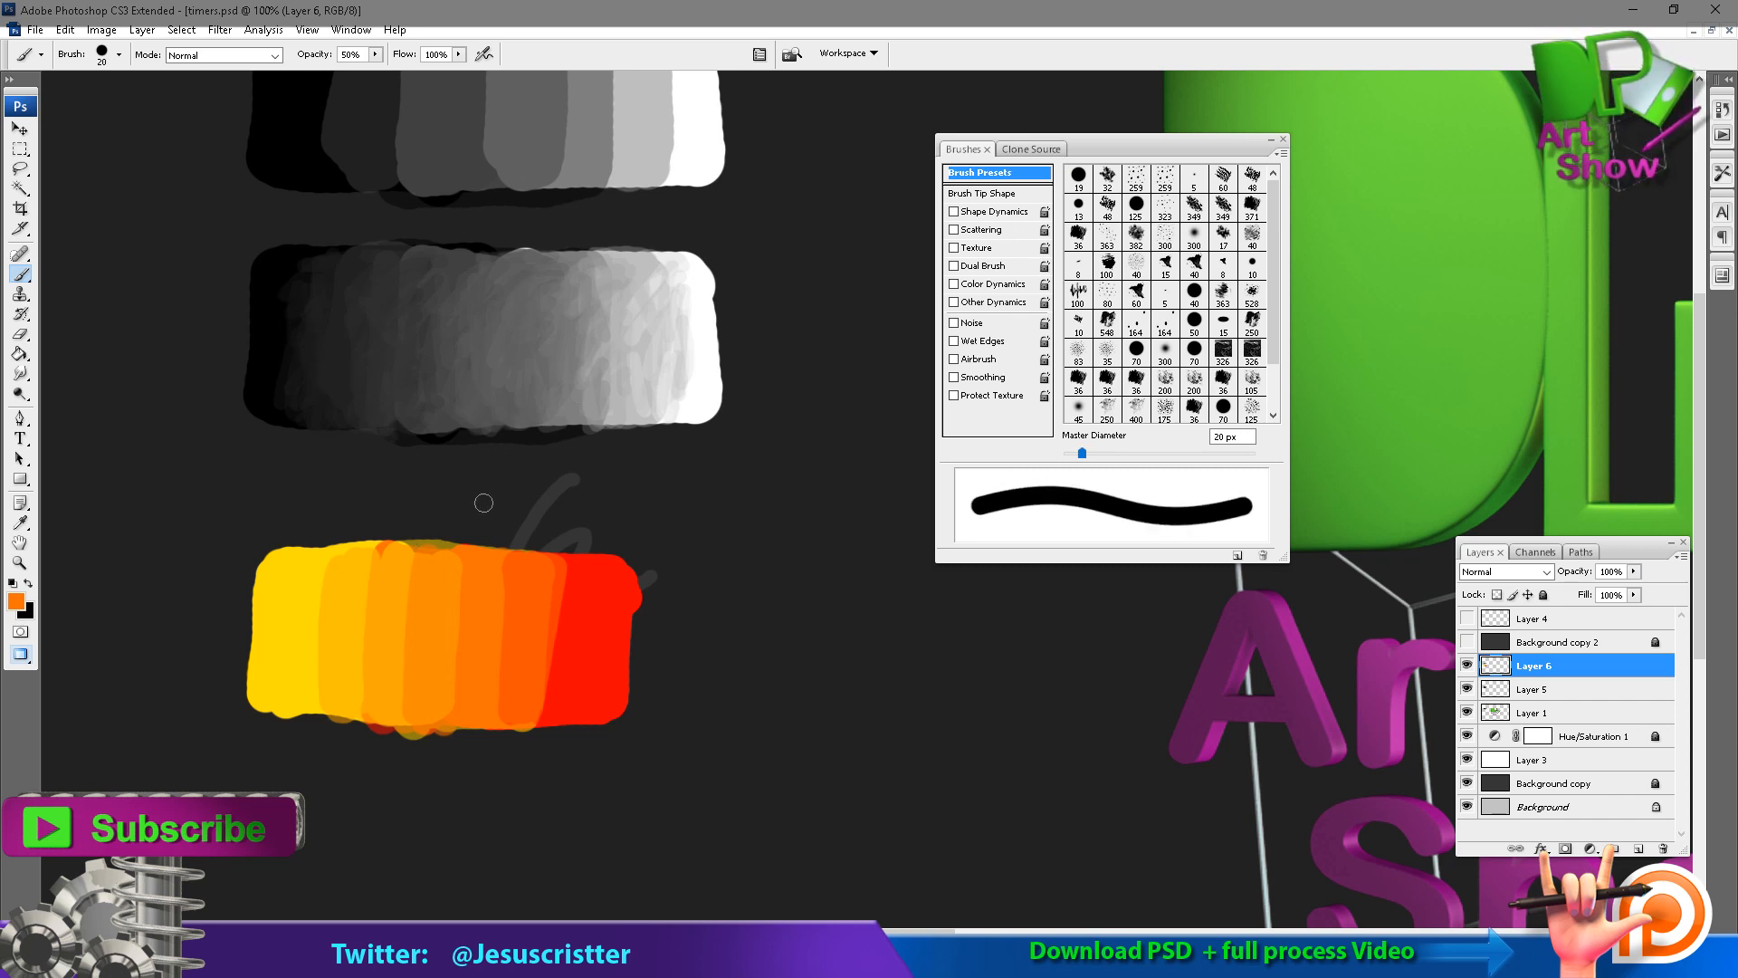
Adjust the brush opacity in the options bar for finer blending strokes.
{"action": "left_click", "coordinate": [353, 52]}
{"action": "type", "text": "100"}
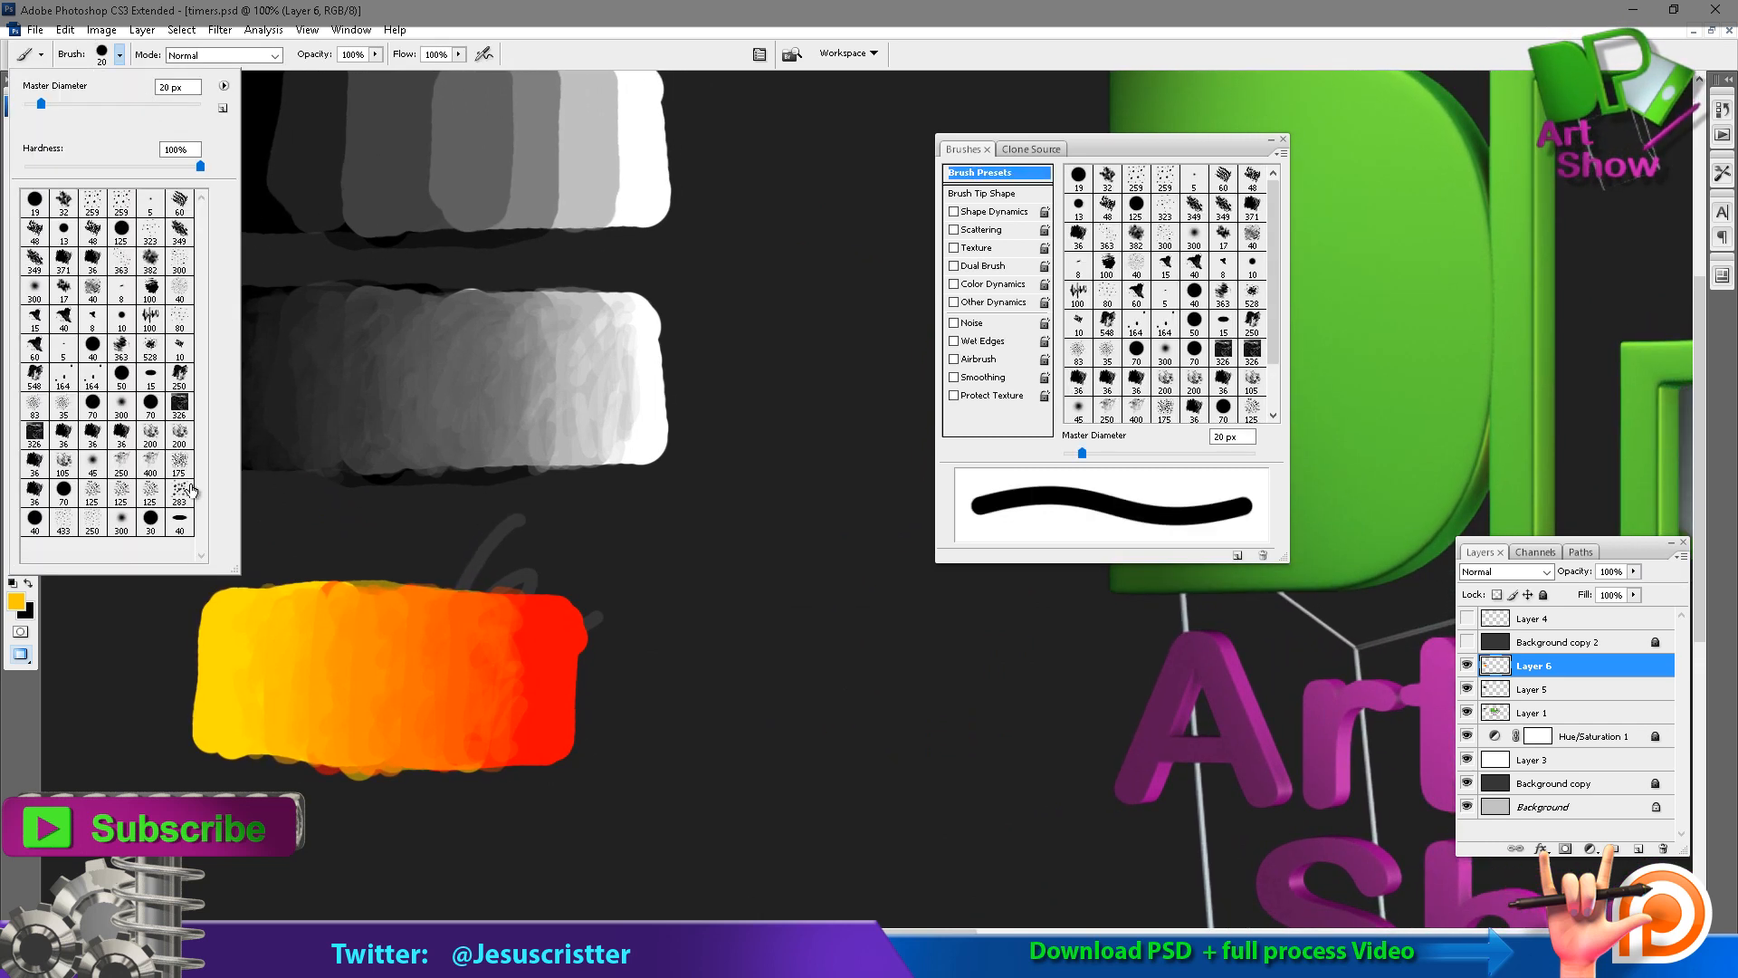
Use a flat angled tip with Brush Tip Shape roundness 32% at 30% opacity.
{"action": "left_click", "coordinate": [179, 521]}
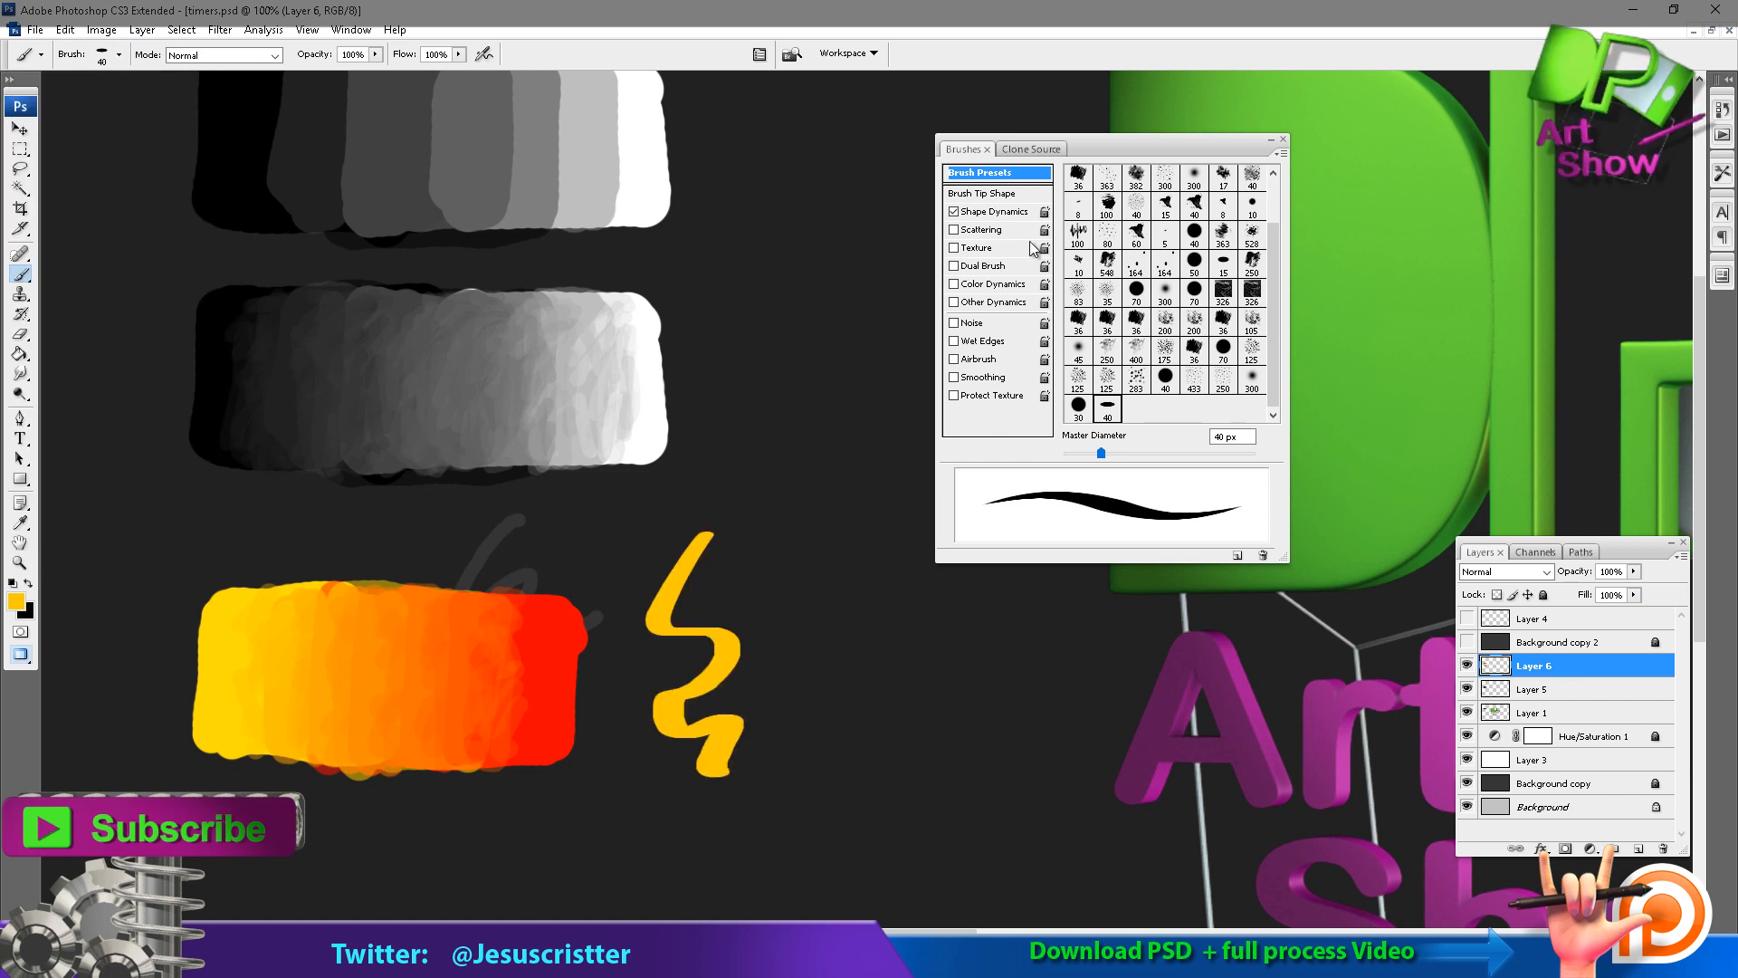
{"action": "left_click", "coordinate": [982, 194]}
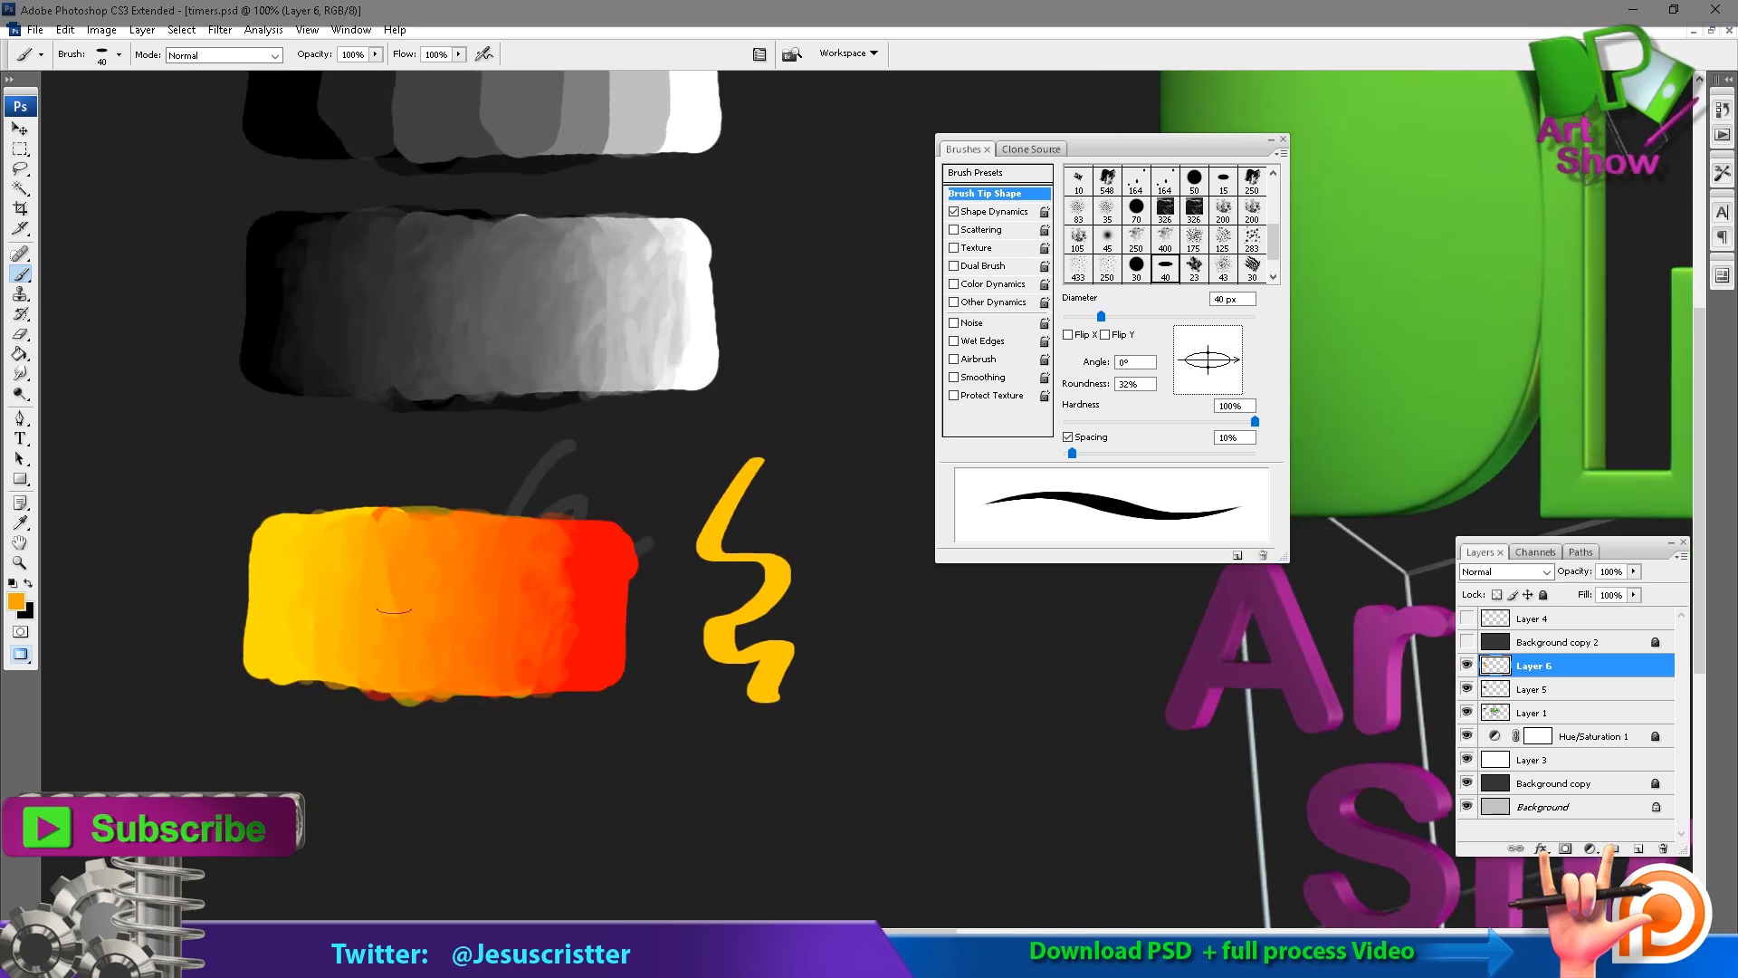
{"action": "left_click", "coordinate": [353, 55]}
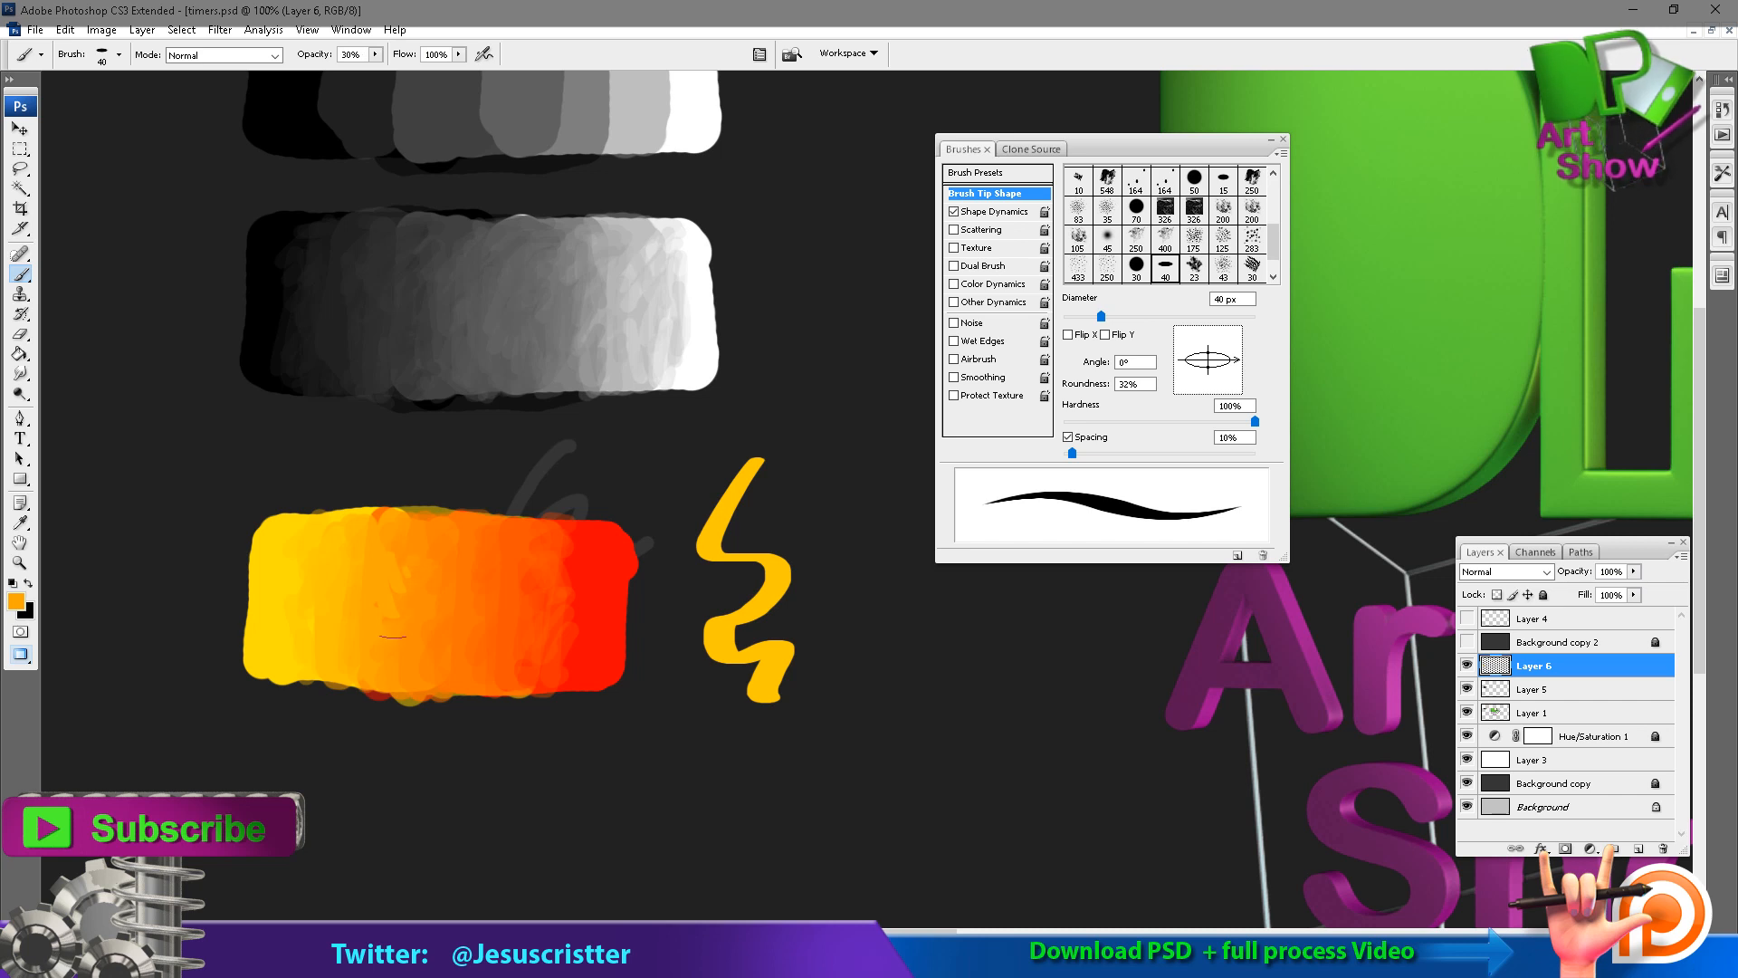